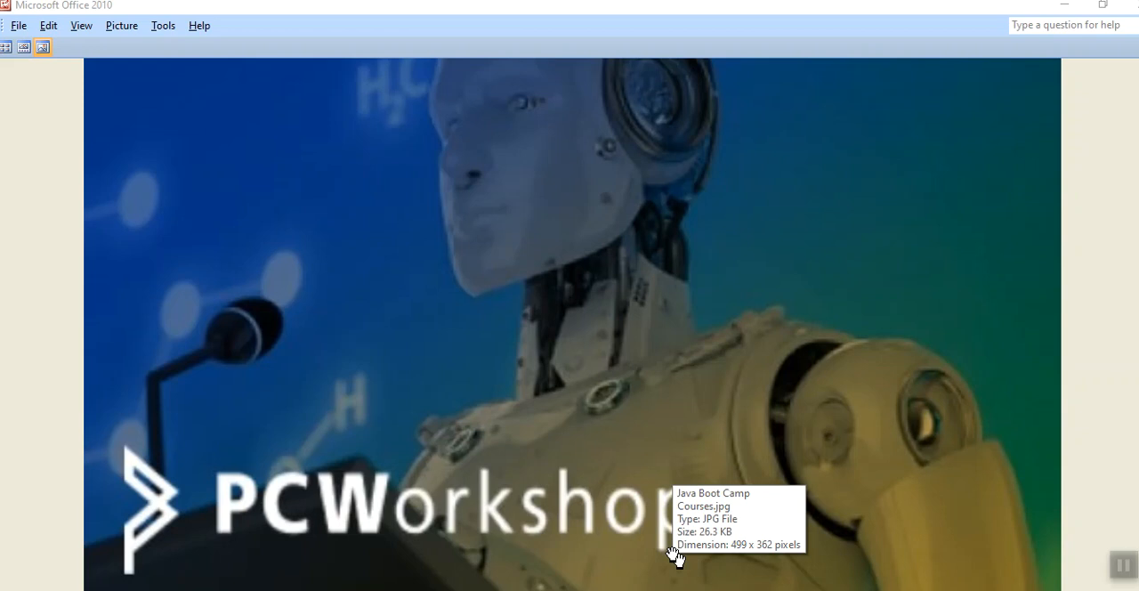
mouse_move(676, 555)
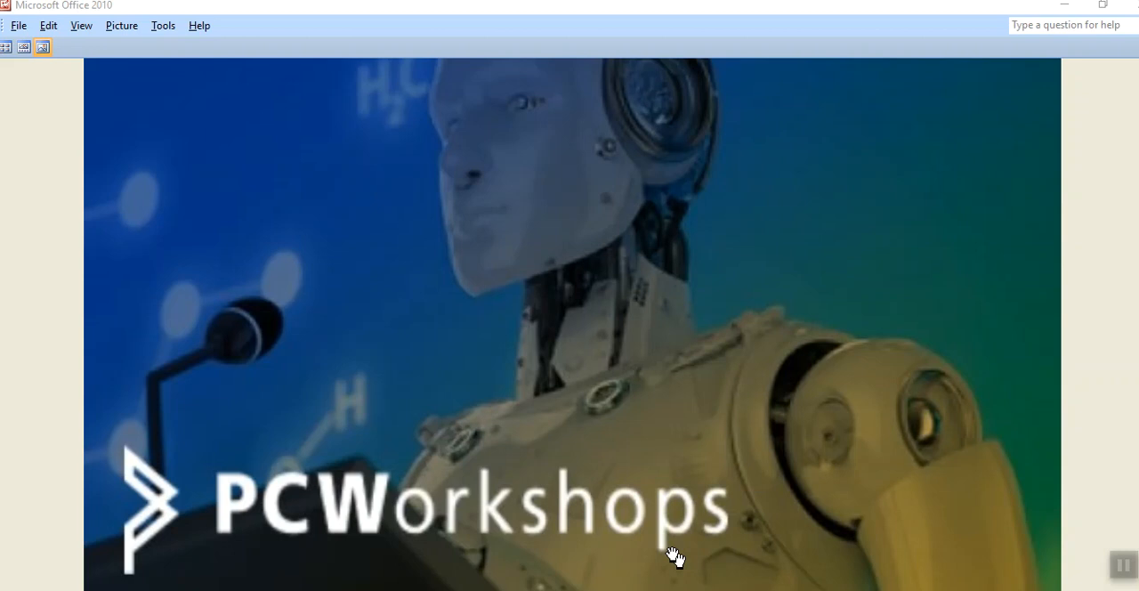
mouse_move(783, 562)
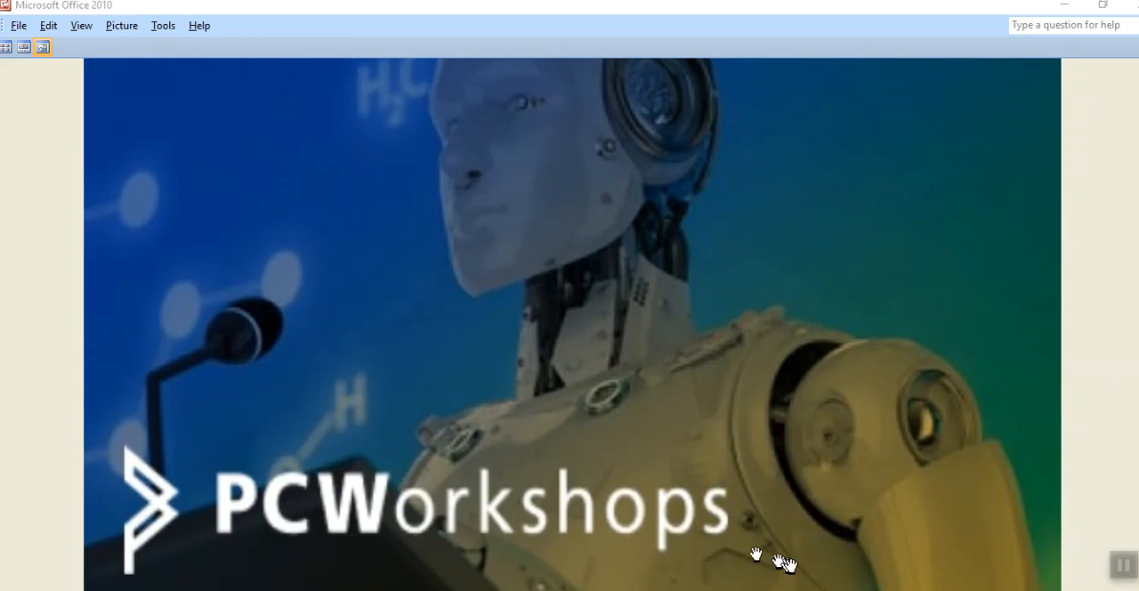
mouse_move(754, 555)
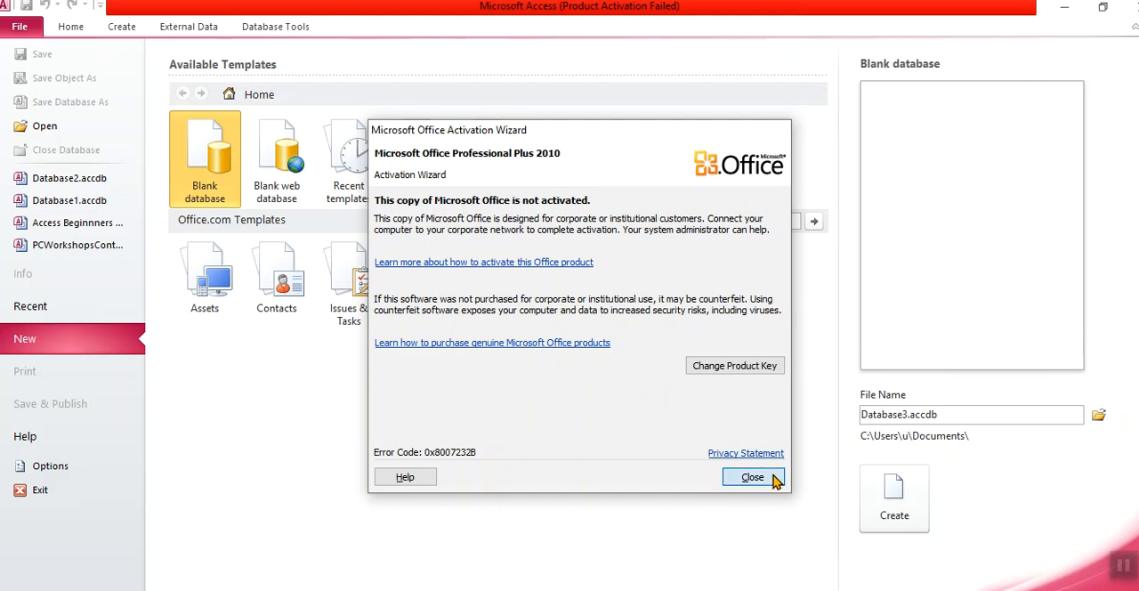
Step: Dismiss the activation warning so Database2's tables can be reached
left_click(751, 477)
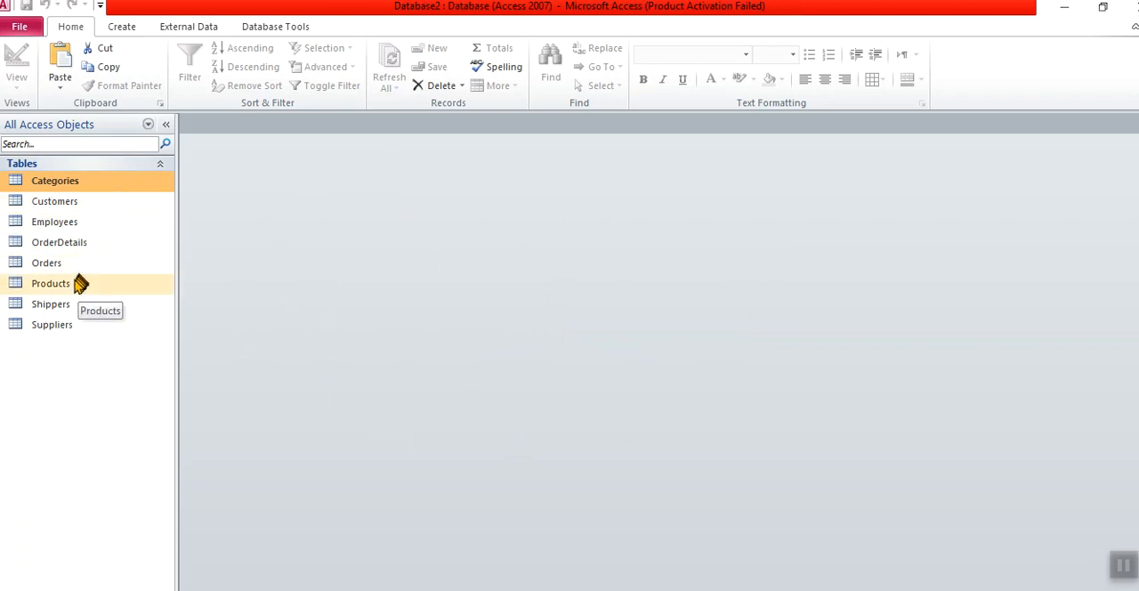
Step: Open the Products table's records from the Navigation Pane in Datasheet View
double_click(49, 283)
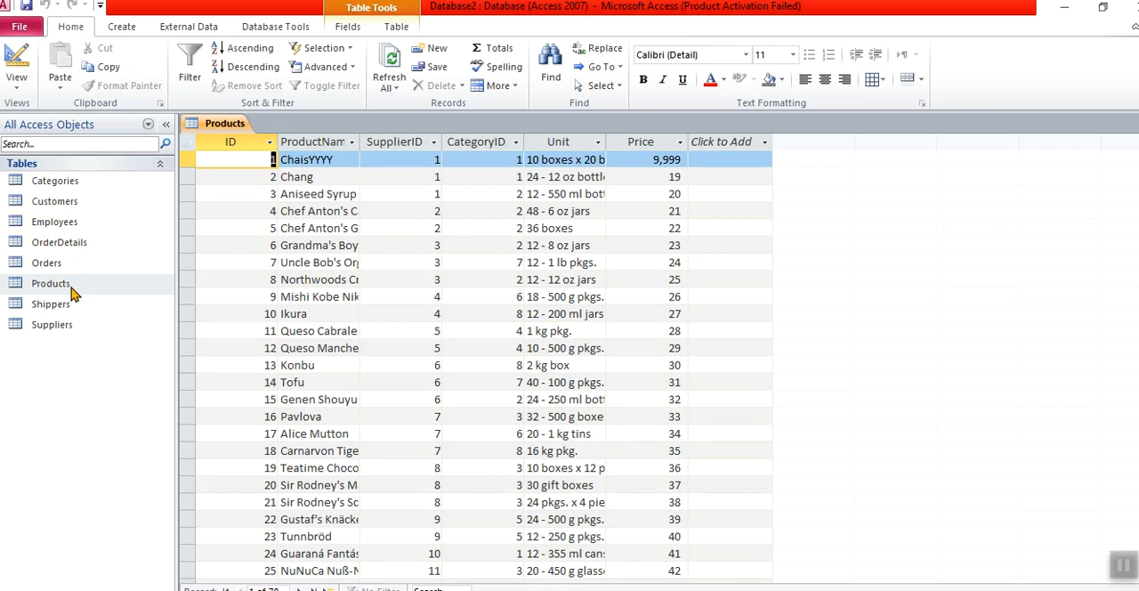
mouse_move(71, 296)
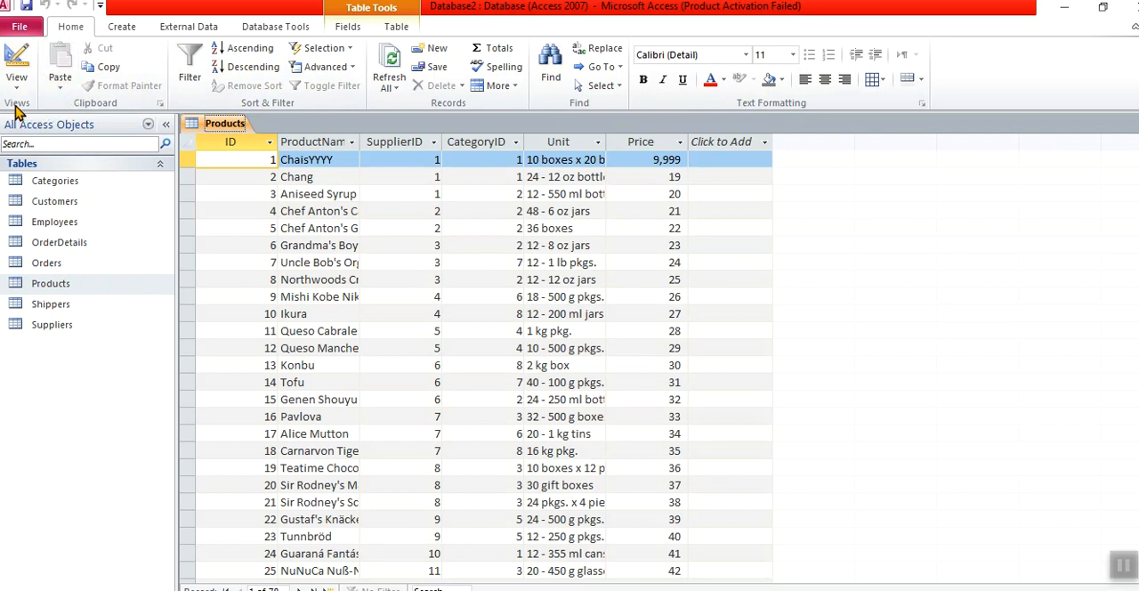
left_click(16, 68)
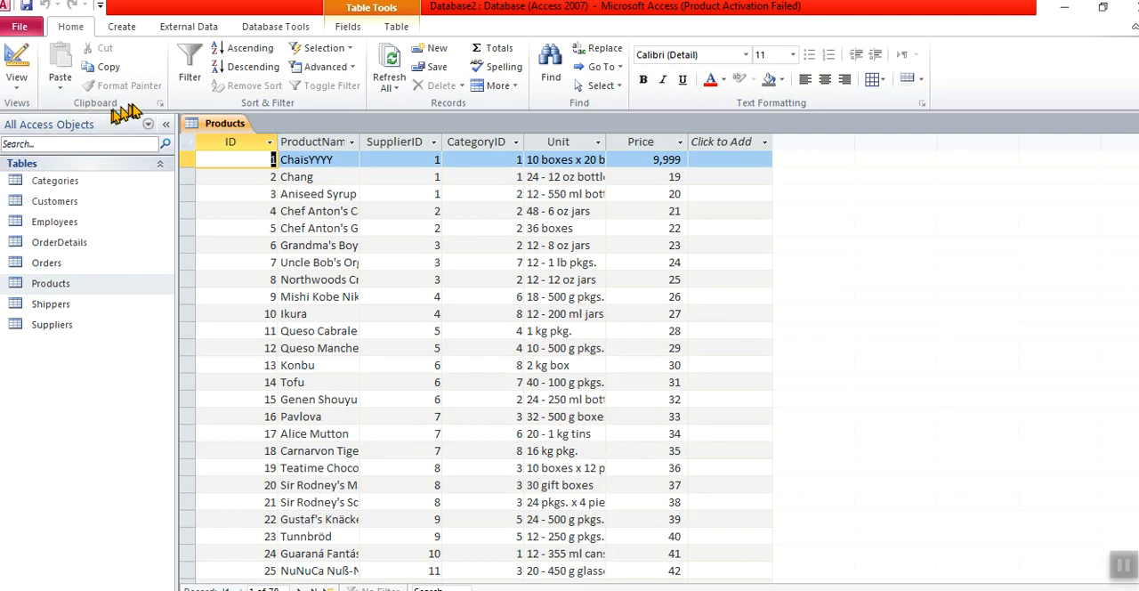
mouse_move(247, 110)
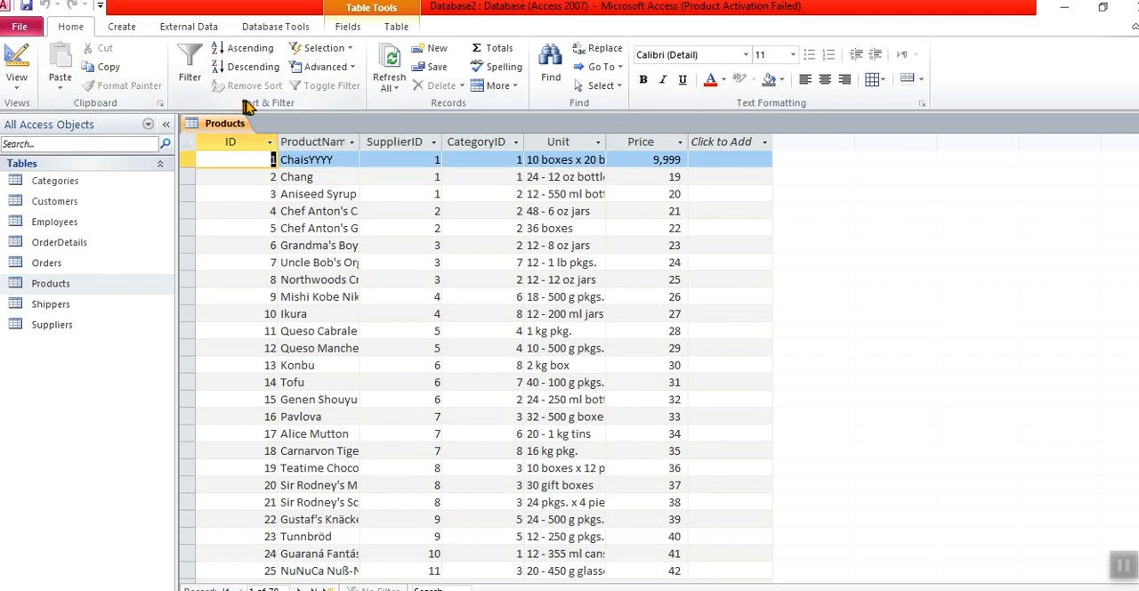
mouse_move(512, 111)
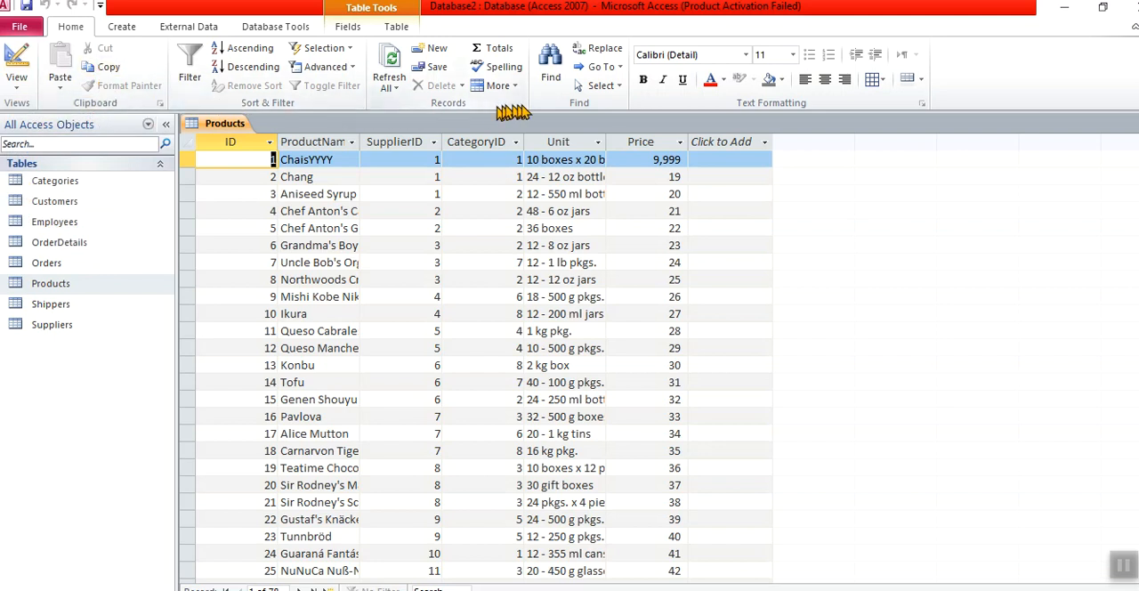
mouse_move(751, 118)
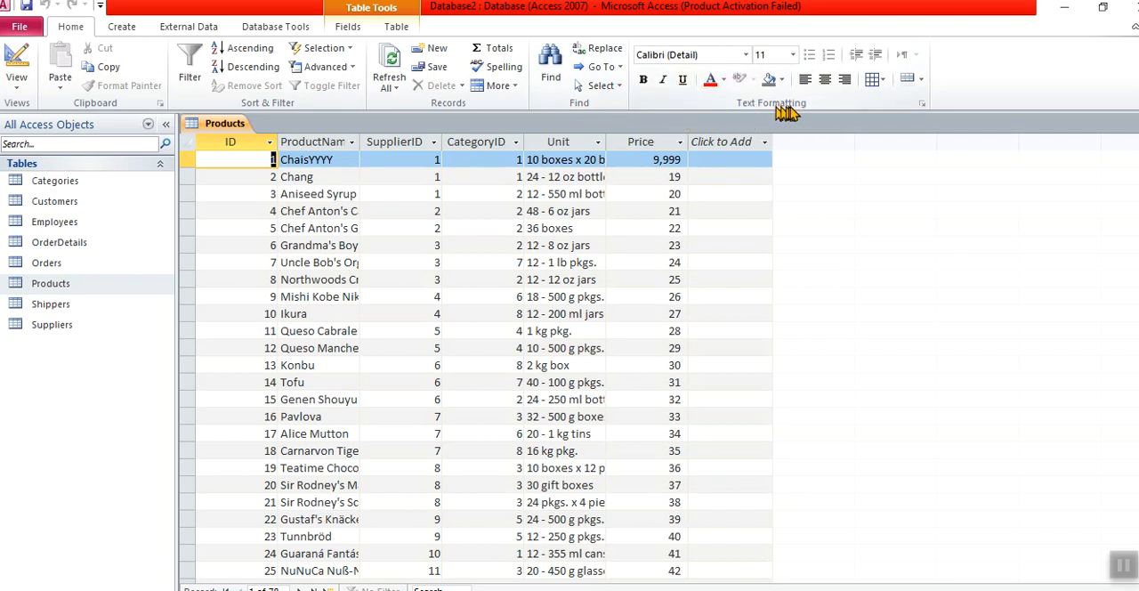
mouse_move(791, 116)
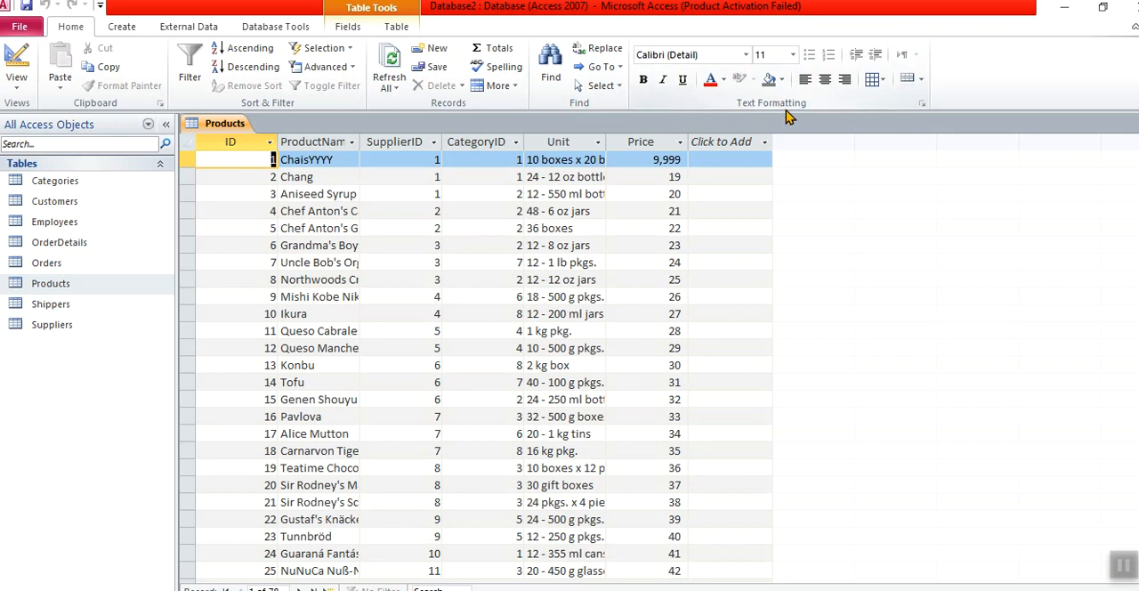
mouse_move(790, 118)
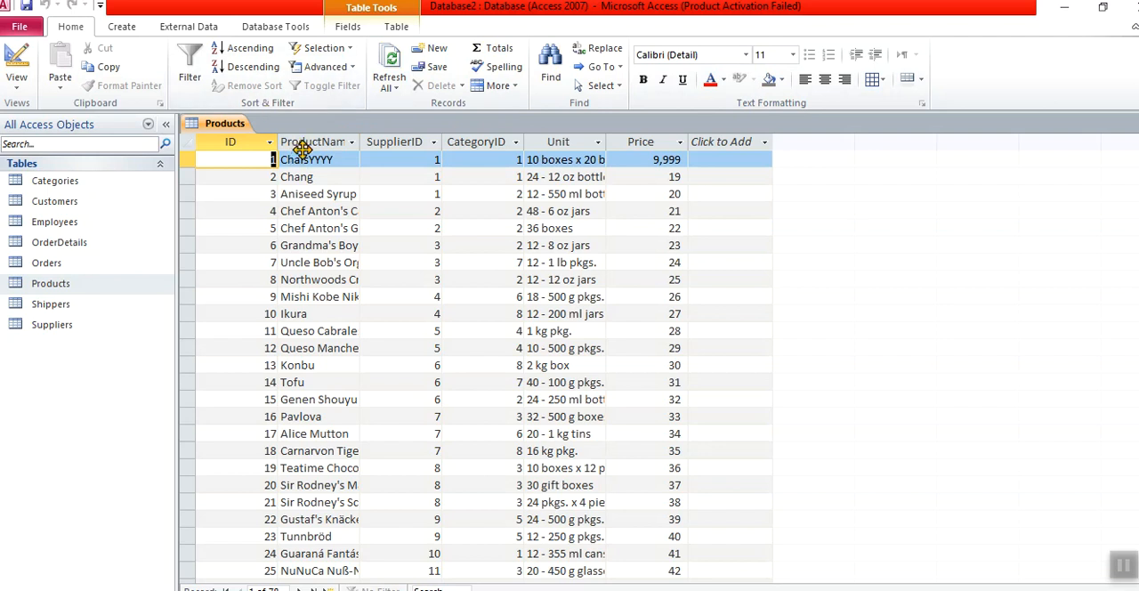
left_click(306, 160)
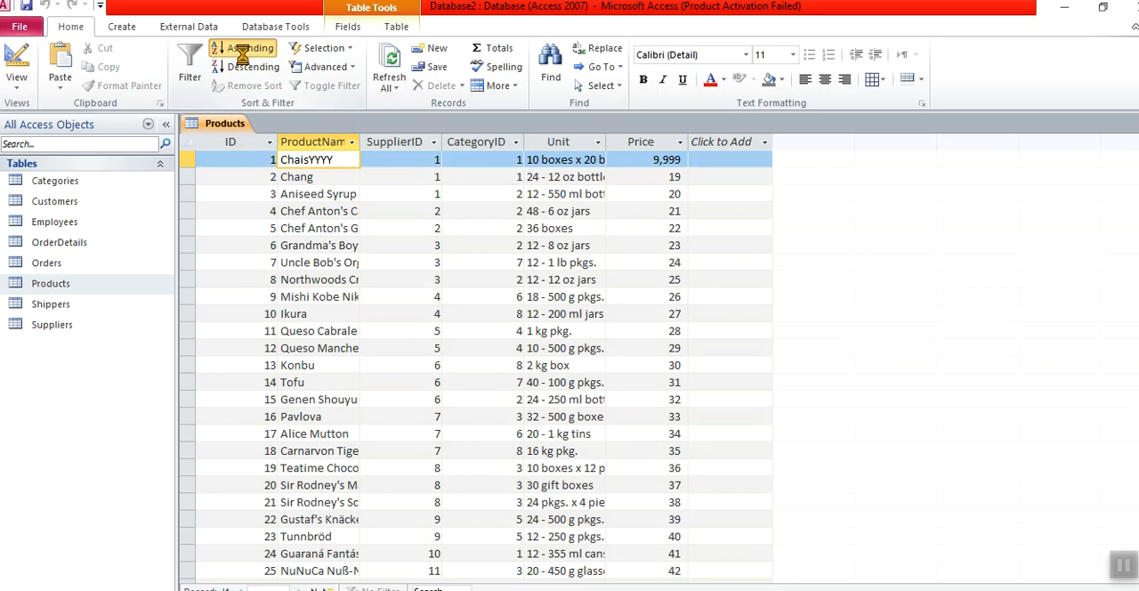
left_click(249, 46)
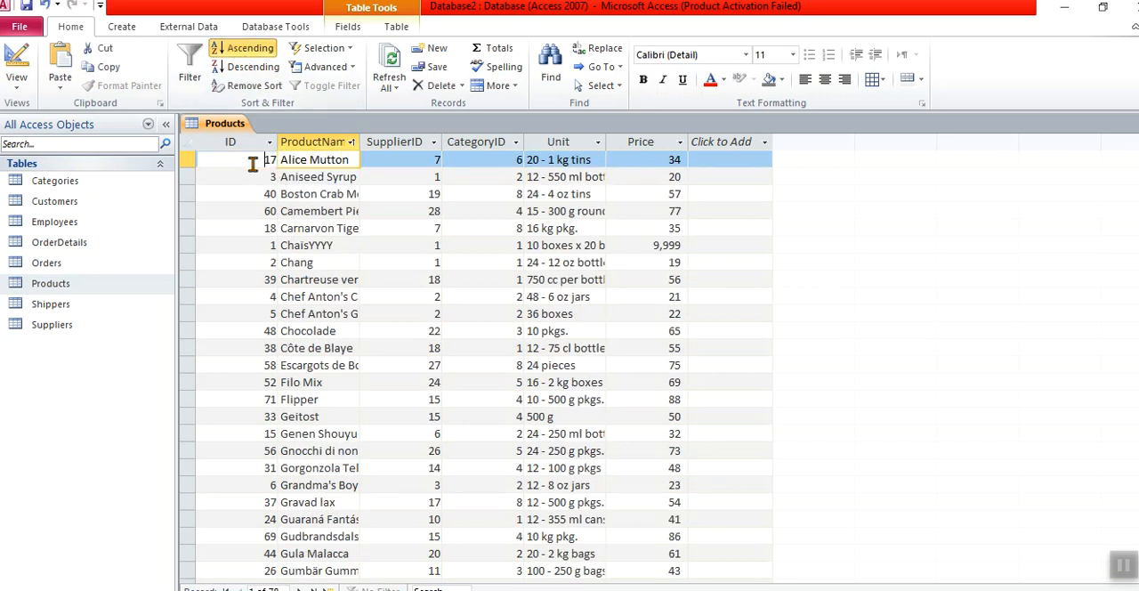
left_click(249, 48)
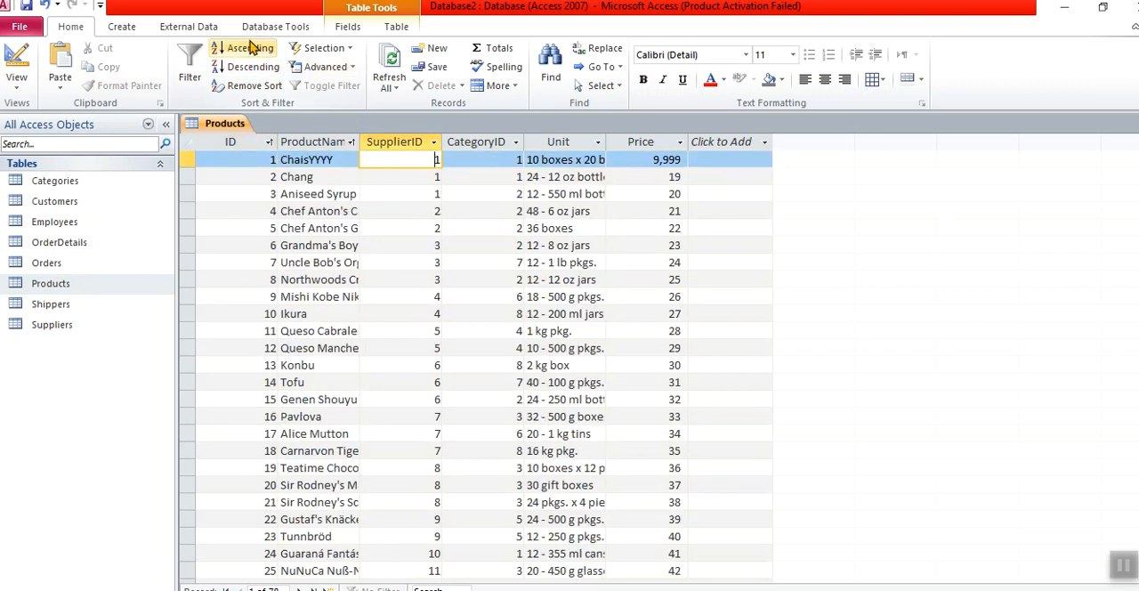
left_click(252, 67)
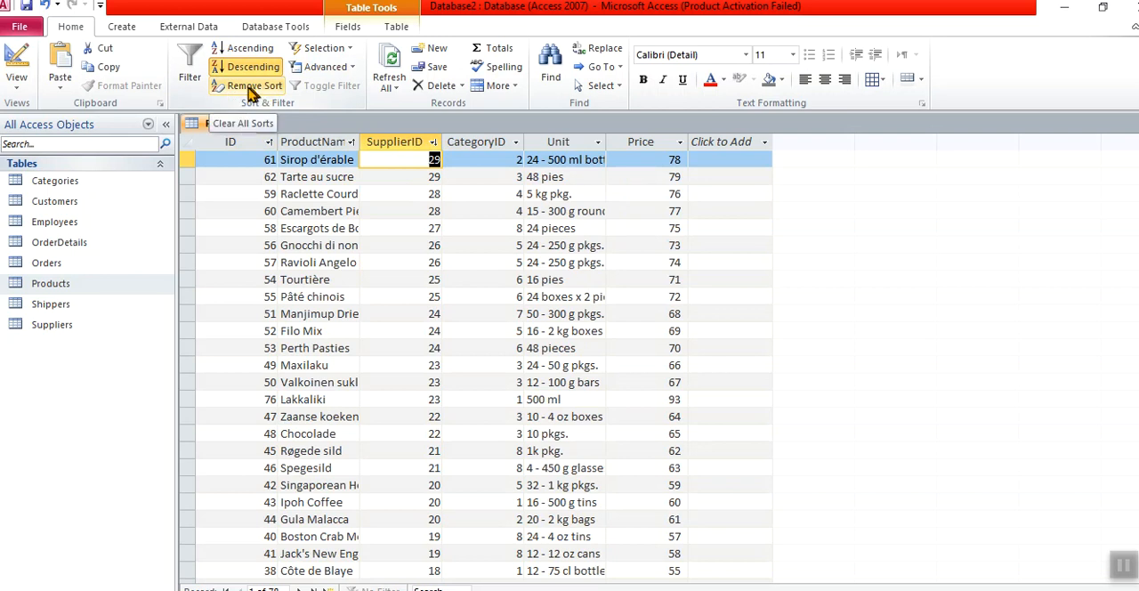
left_click(252, 85)
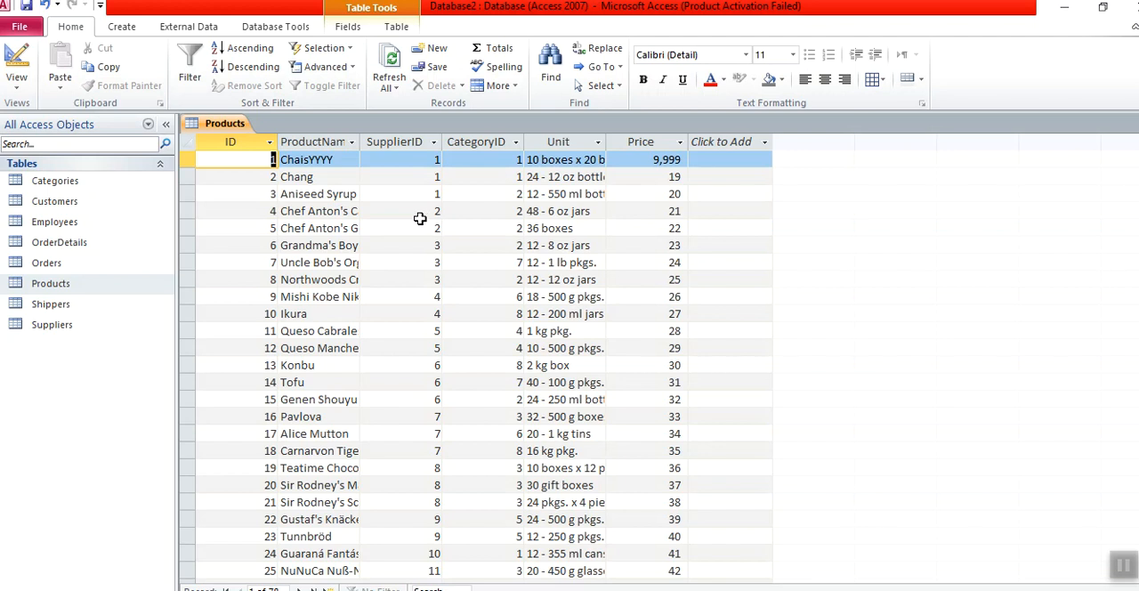
mouse_move(373, 167)
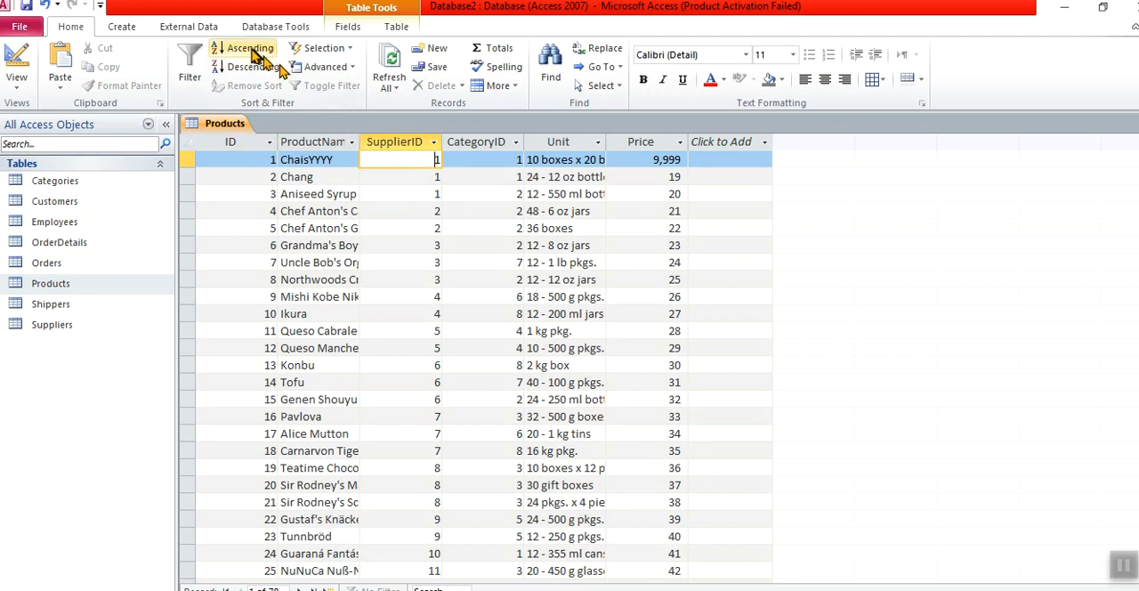
Step: Sort Products ascending by SupplierID, then ascending by CategoryID
left_click(249, 46)
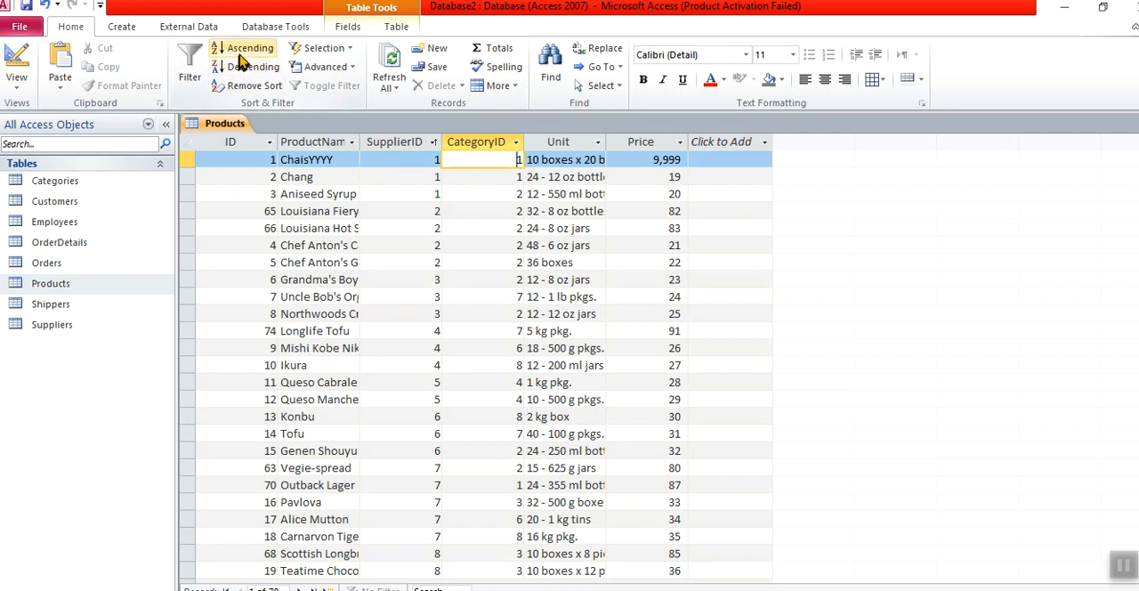
left_click(249, 46)
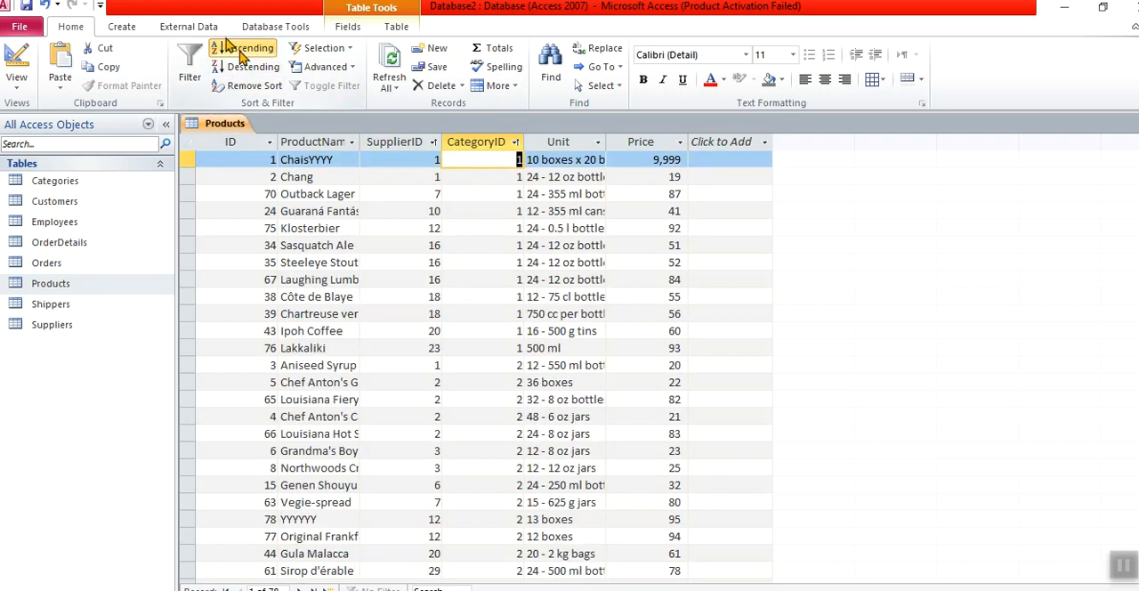
left_click(248, 46)
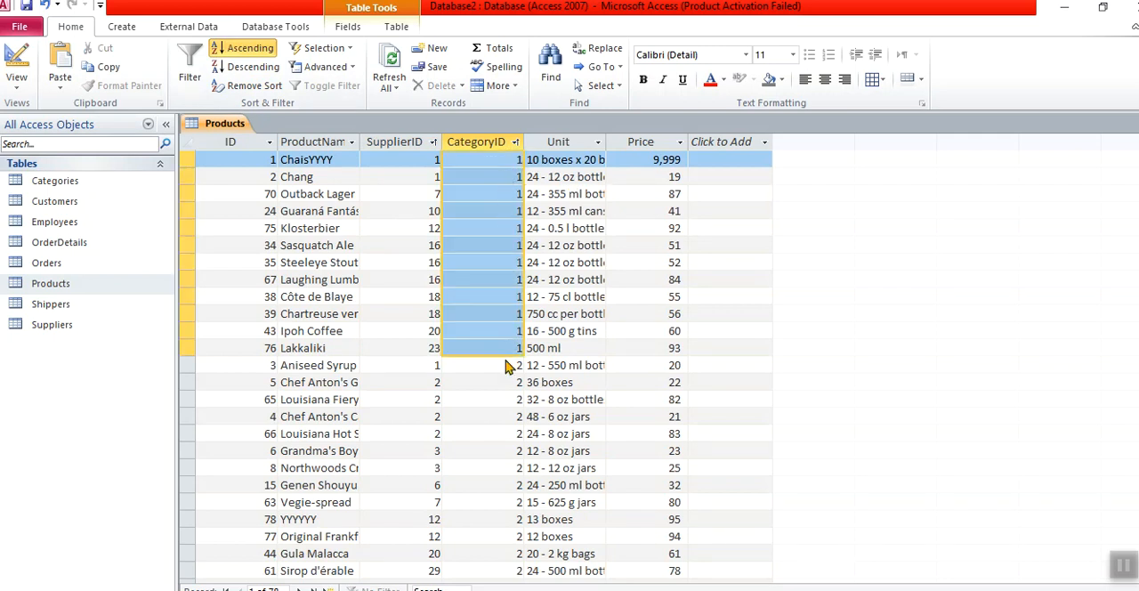
mouse_move(506, 377)
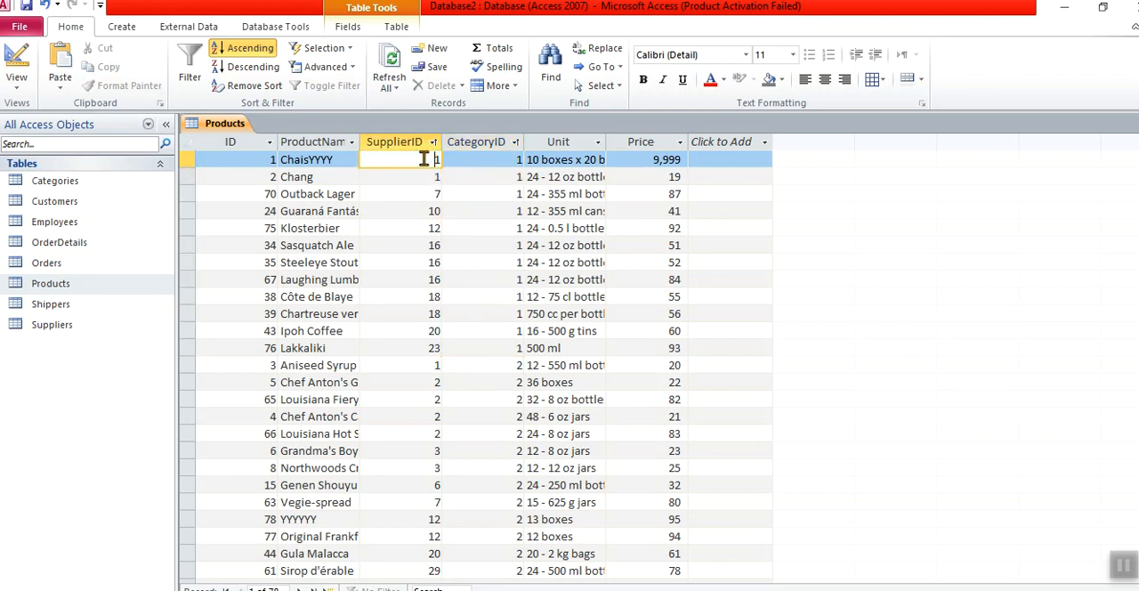
mouse_move(434, 345)
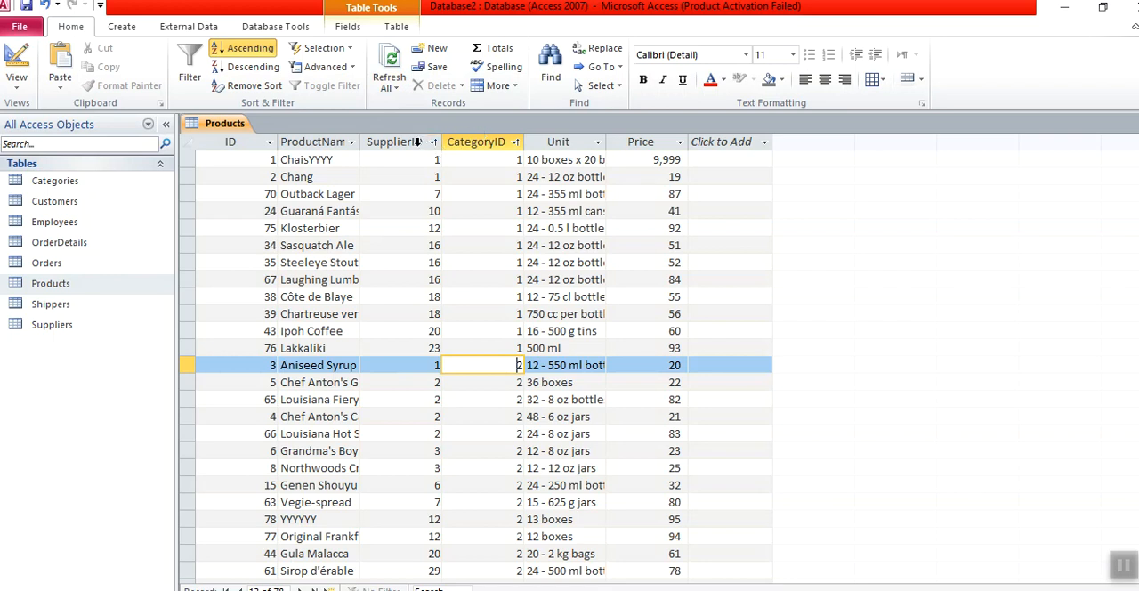
mouse_move(495, 213)
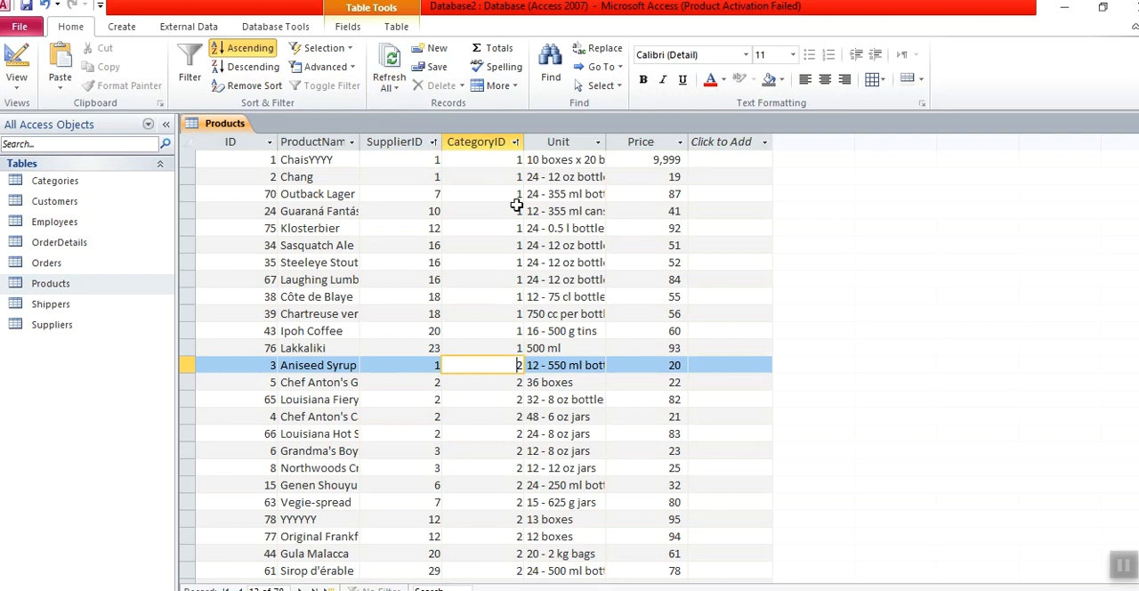
mouse_move(512, 345)
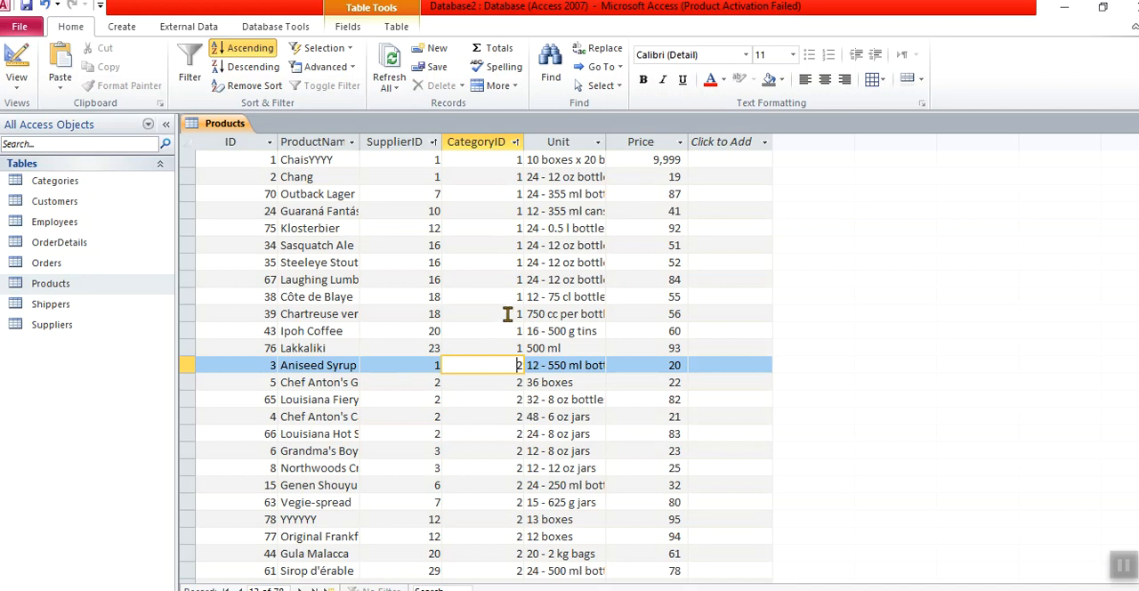
mouse_move(431, 321)
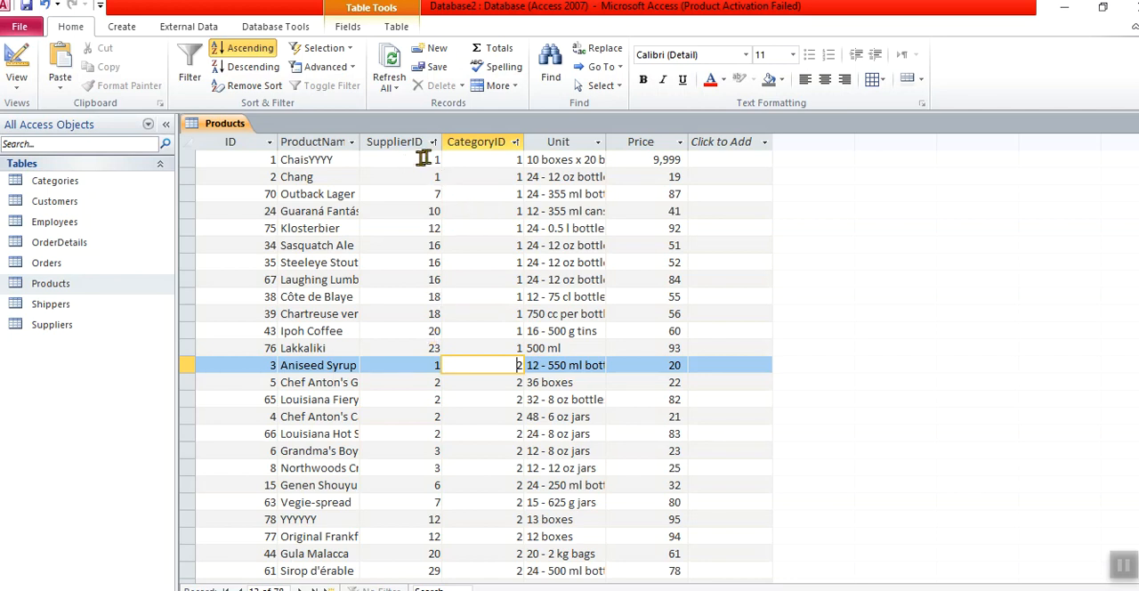
mouse_move(480, 149)
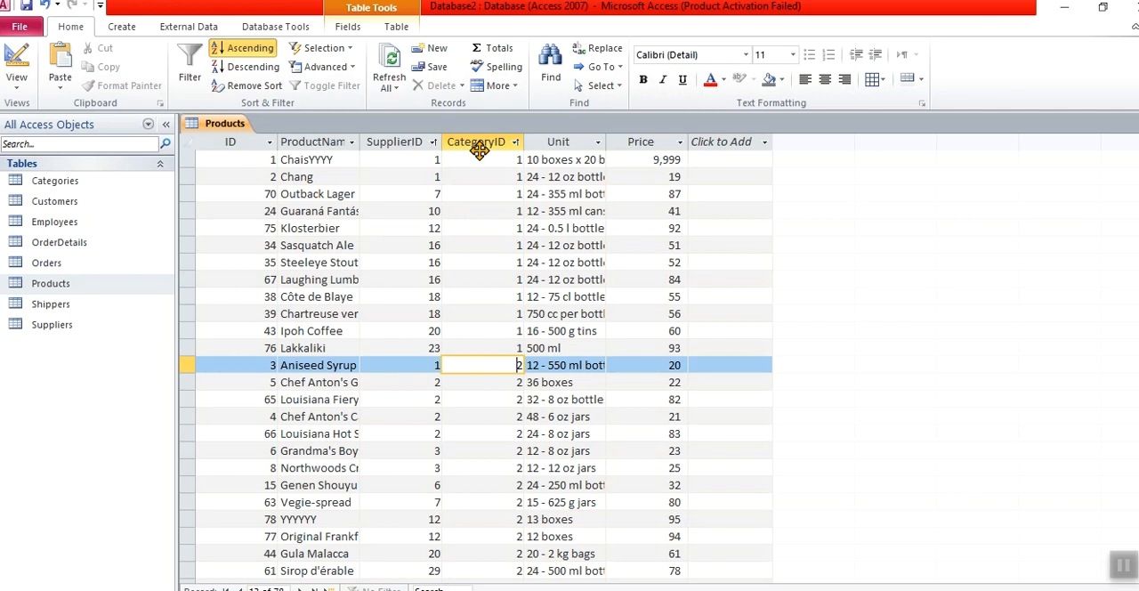
mouse_move(466, 168)
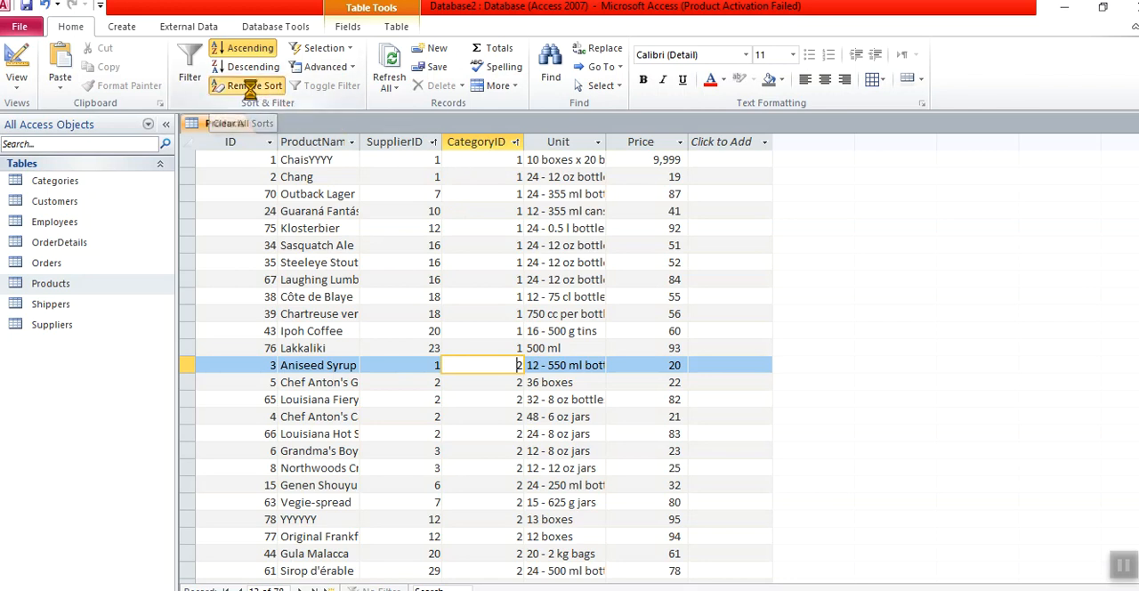
Step: Remove the sort and filter Products to show only CategoryID 2
left_click(254, 85)
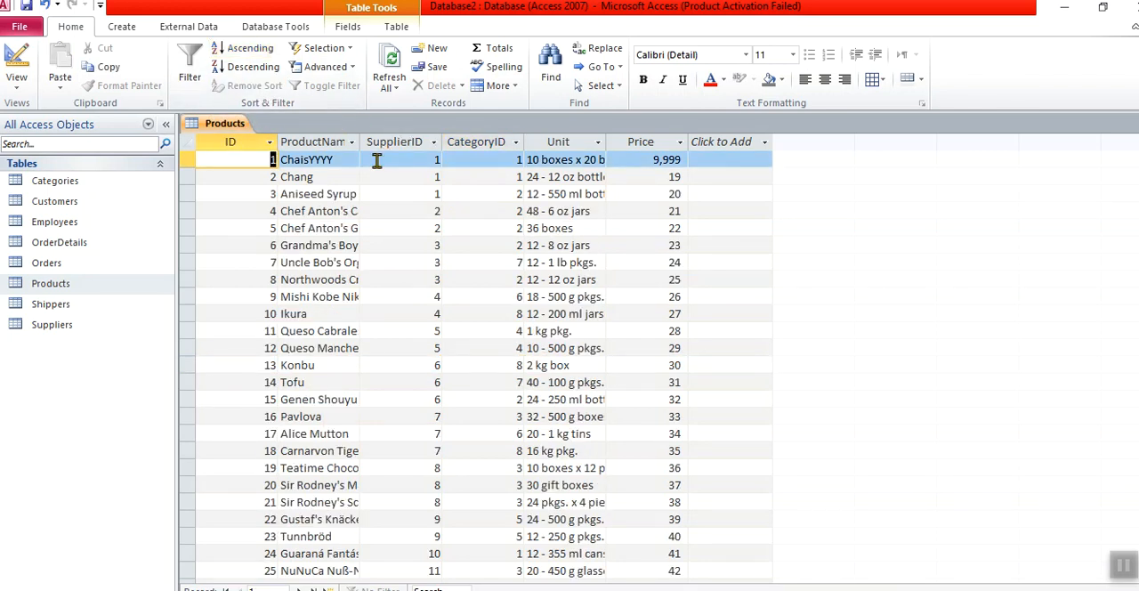
mouse_move(325, 185)
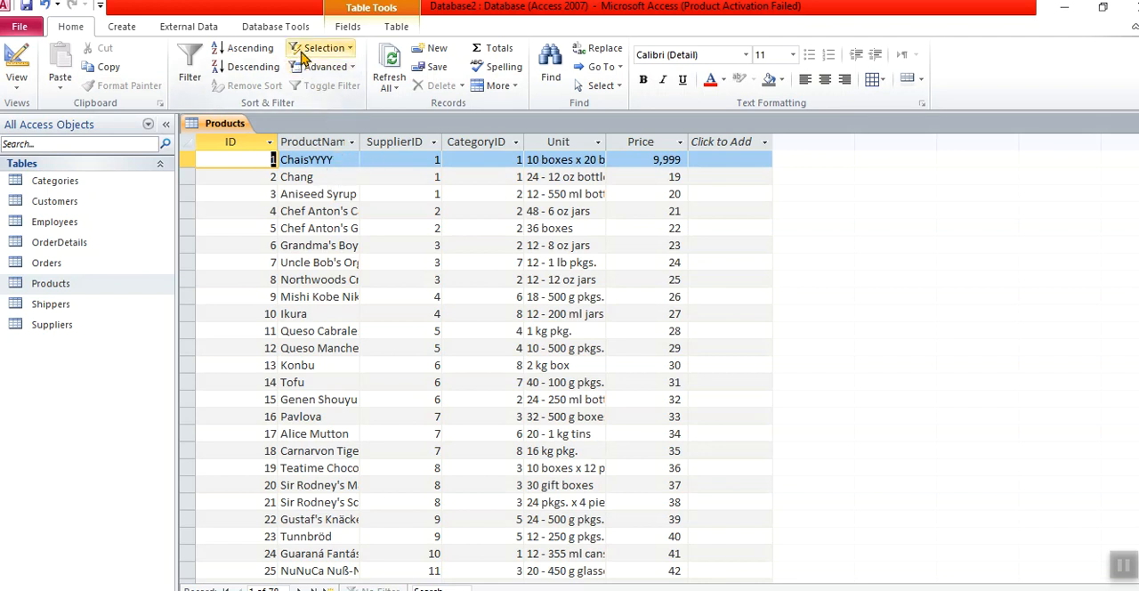
mouse_move(324, 46)
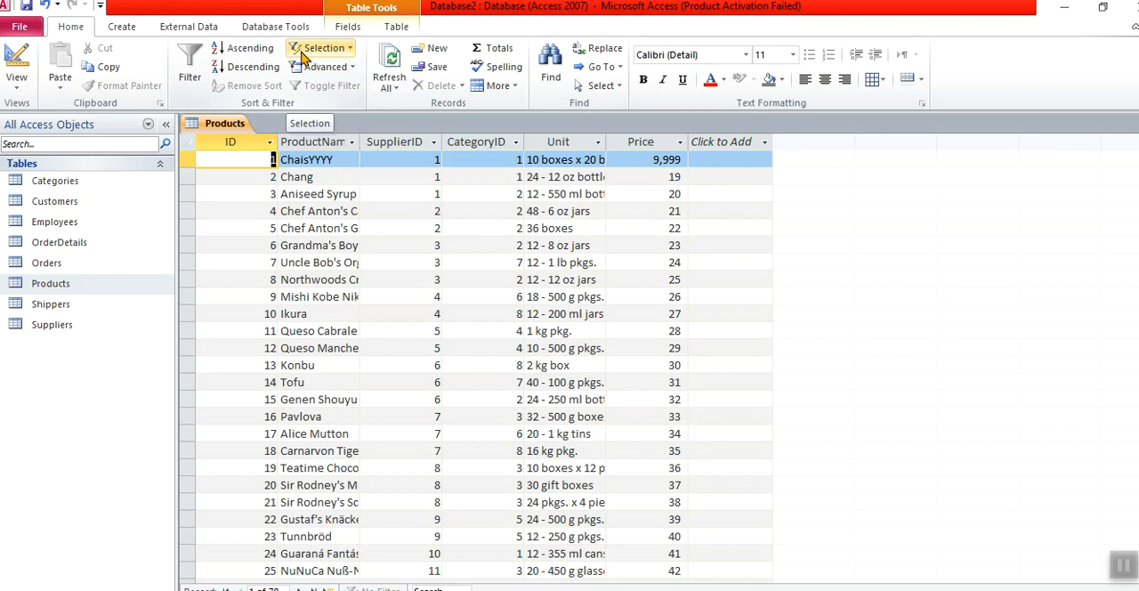
mouse_move(413, 167)
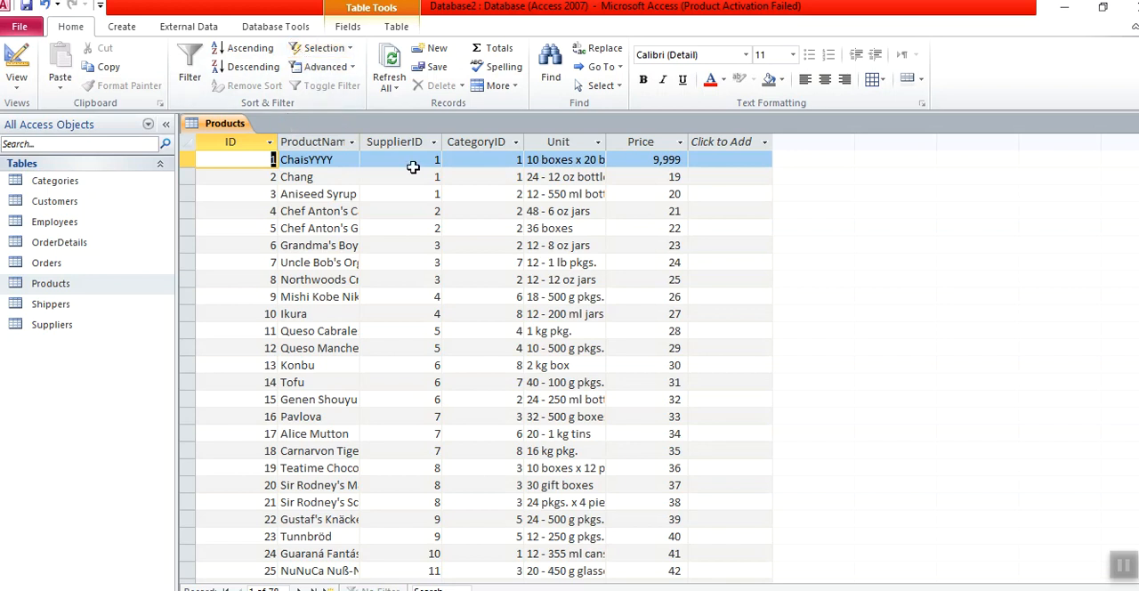
mouse_move(484, 199)
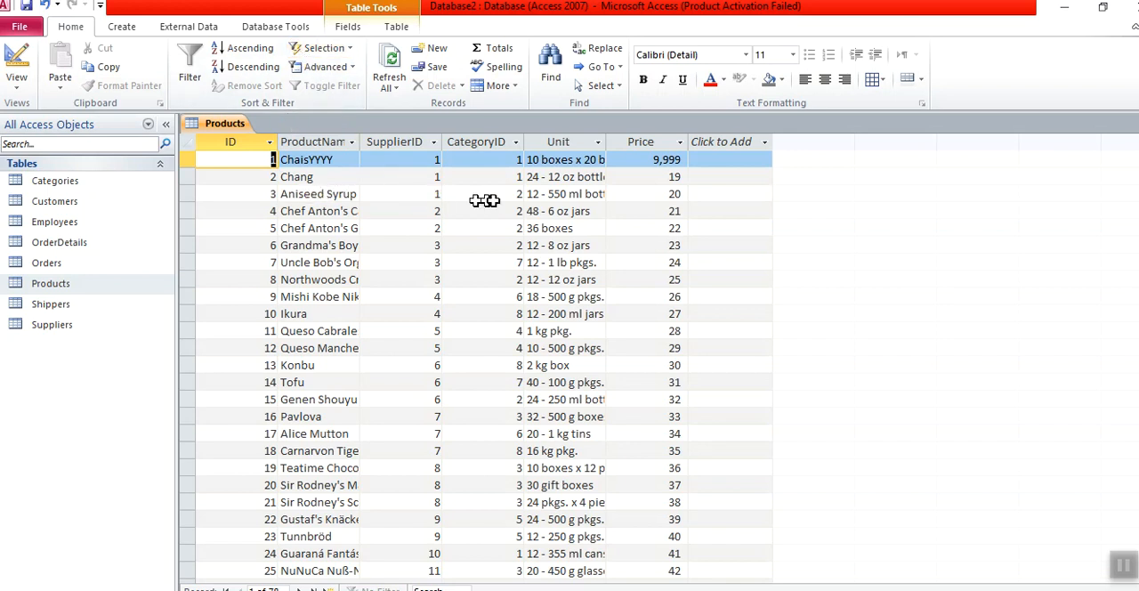
left_click(482, 192)
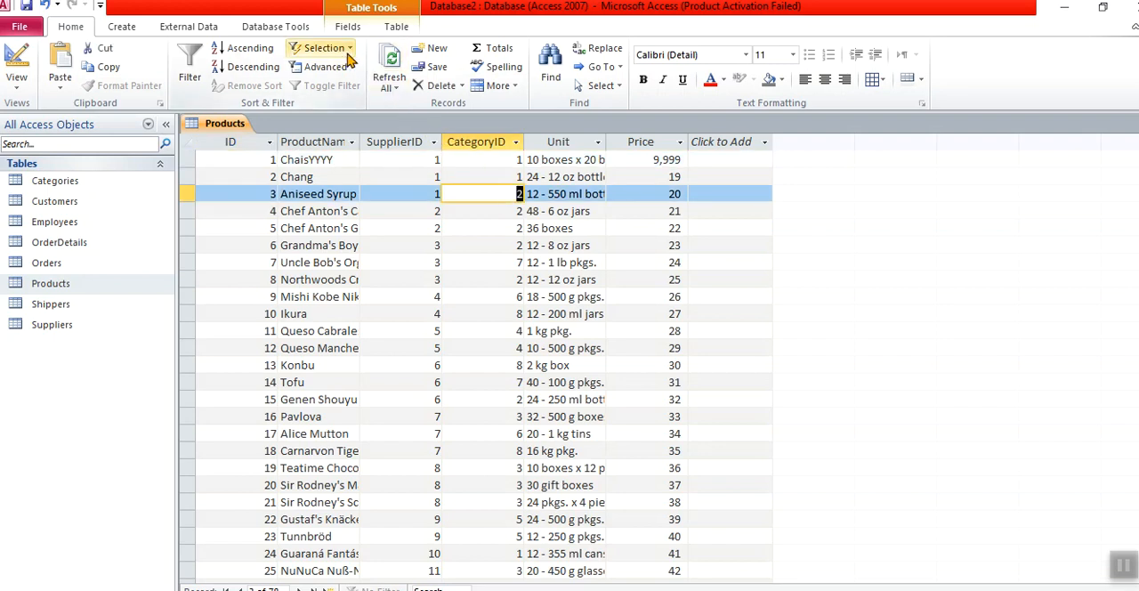
left_click(326, 46)
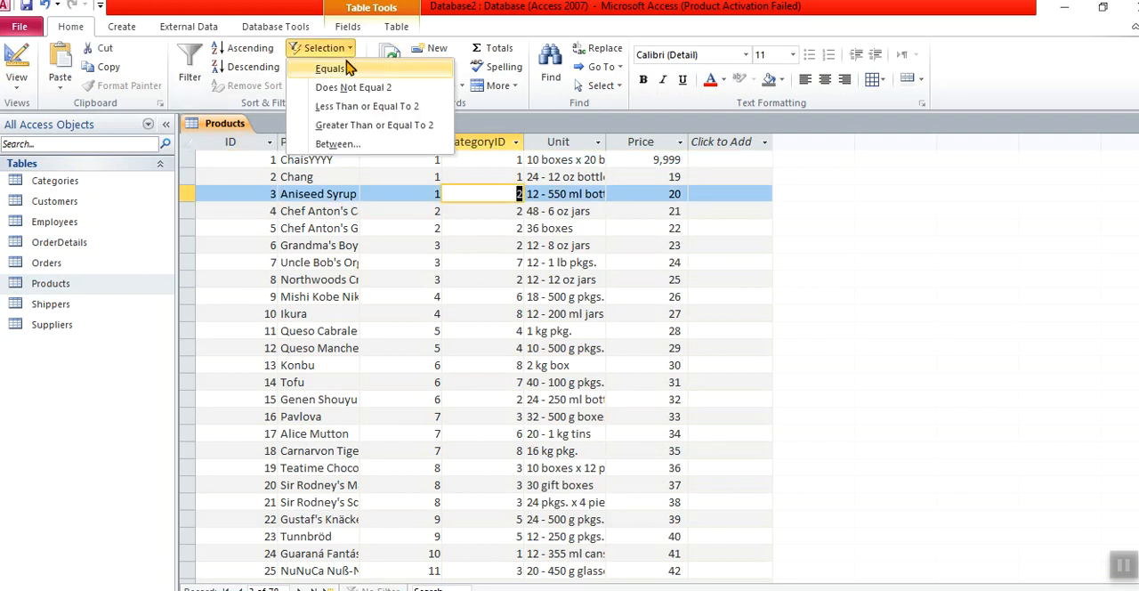
left_click(331, 67)
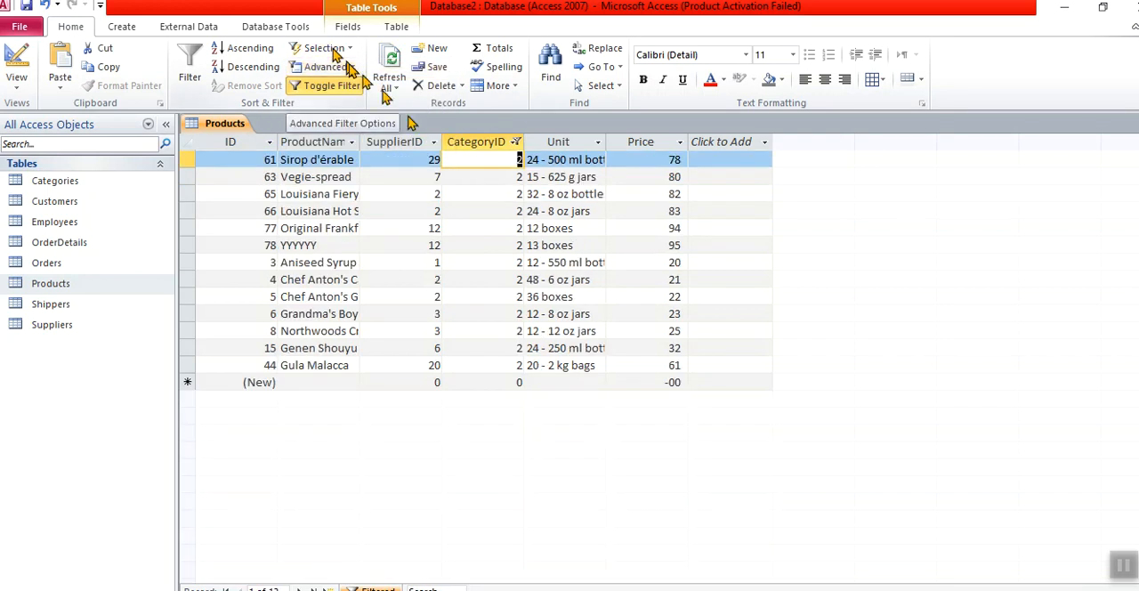
mouse_move(532, 189)
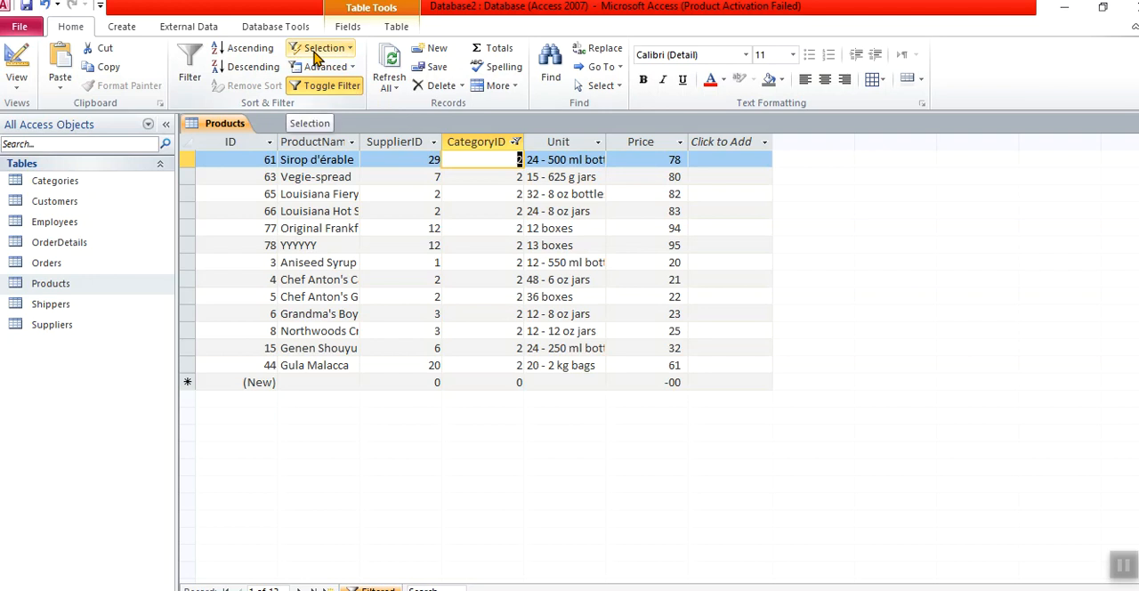
Step: Reapply the CategoryID 2 filter, then turn the filter off to show all products
left_click(320, 47)
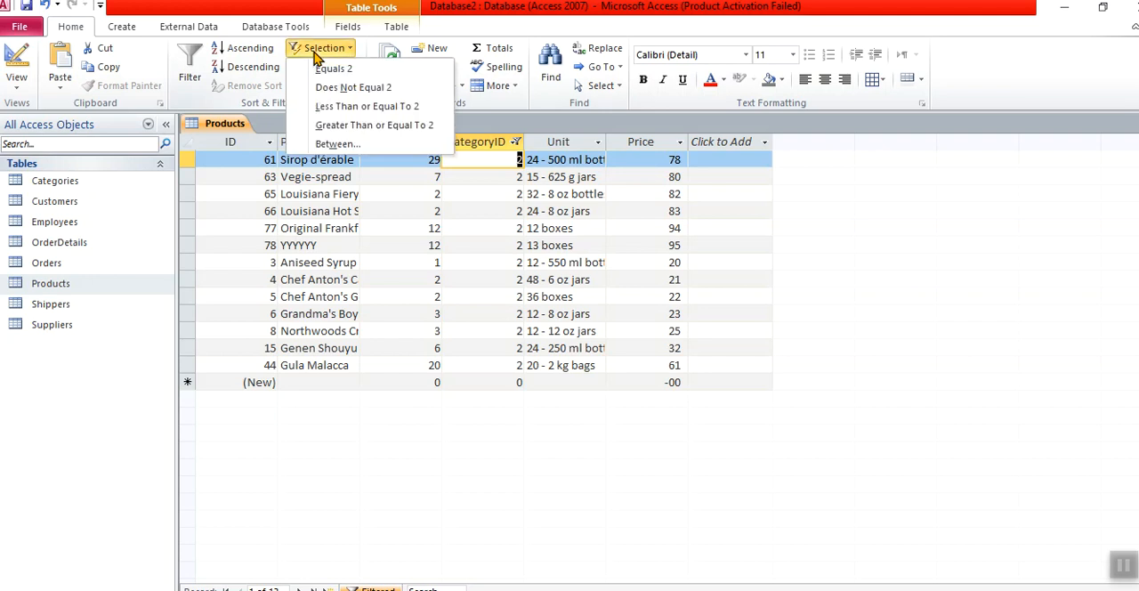
mouse_move(334, 68)
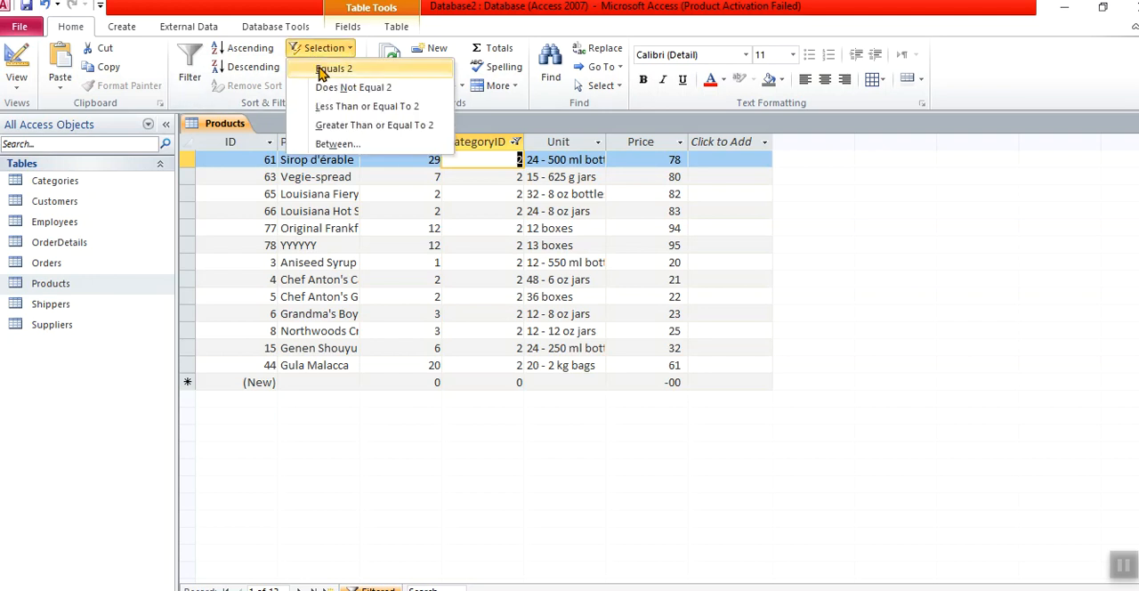
left_click(334, 68)
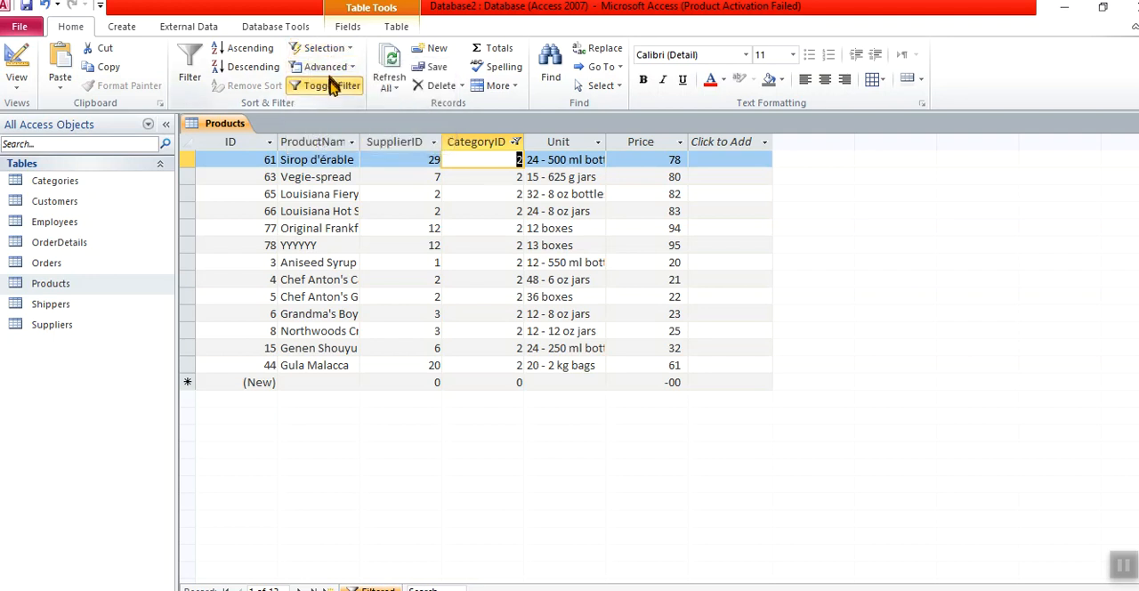
left_click(324, 85)
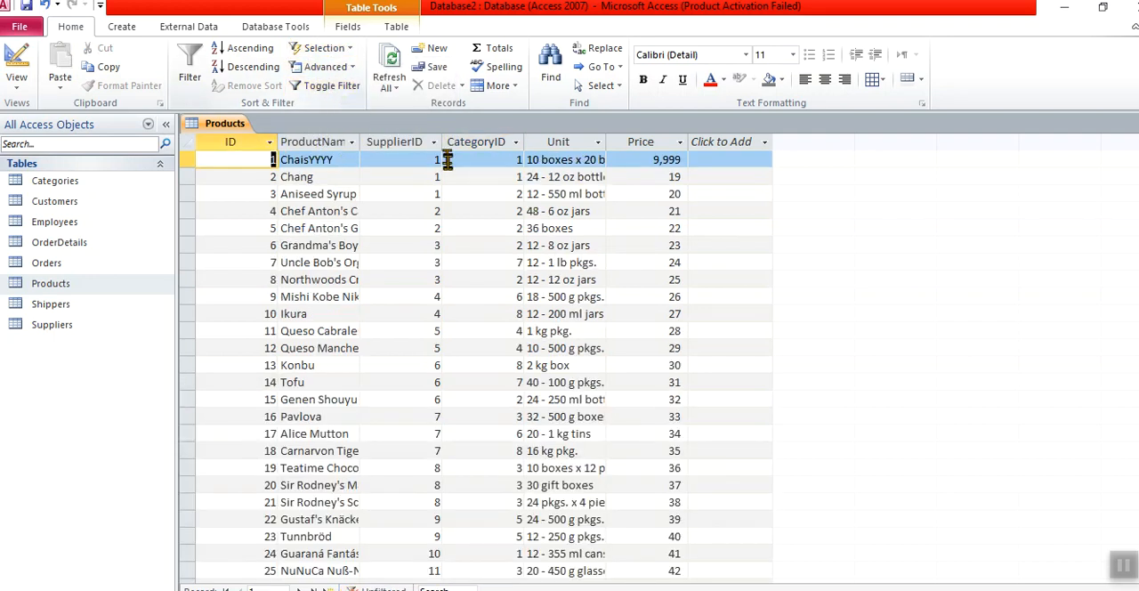
left_click(436, 161)
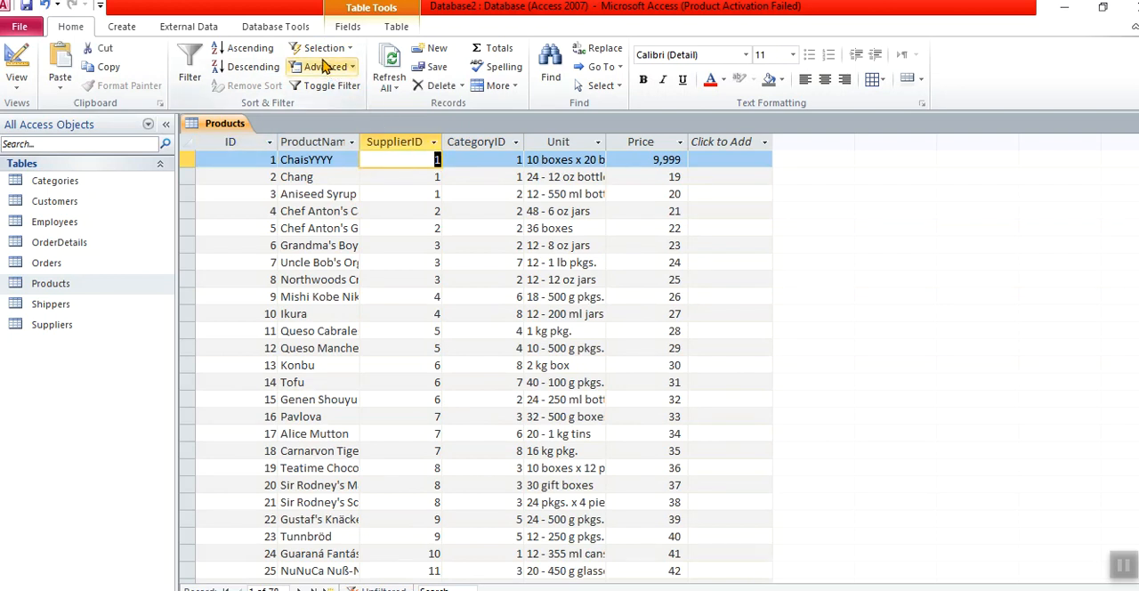
left_click(328, 46)
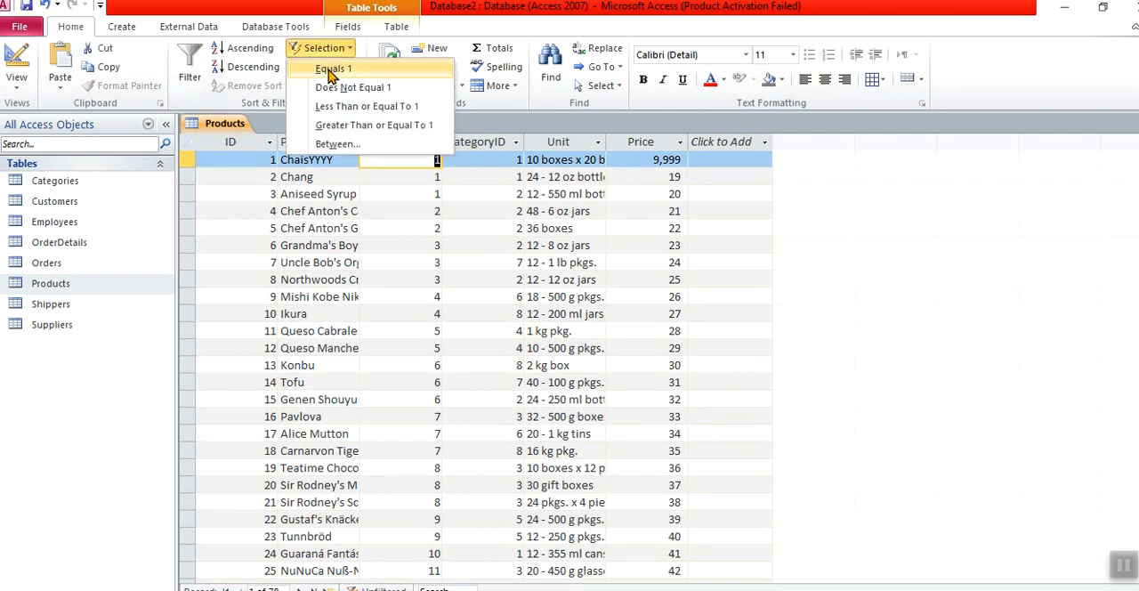
left_click(332, 67)
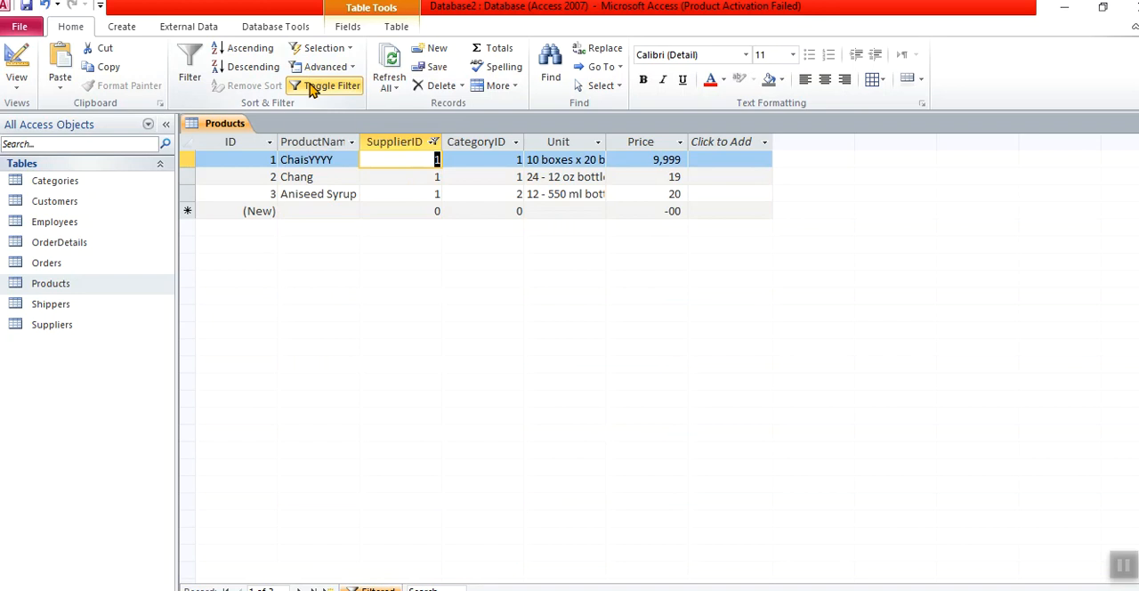
left_click(325, 86)
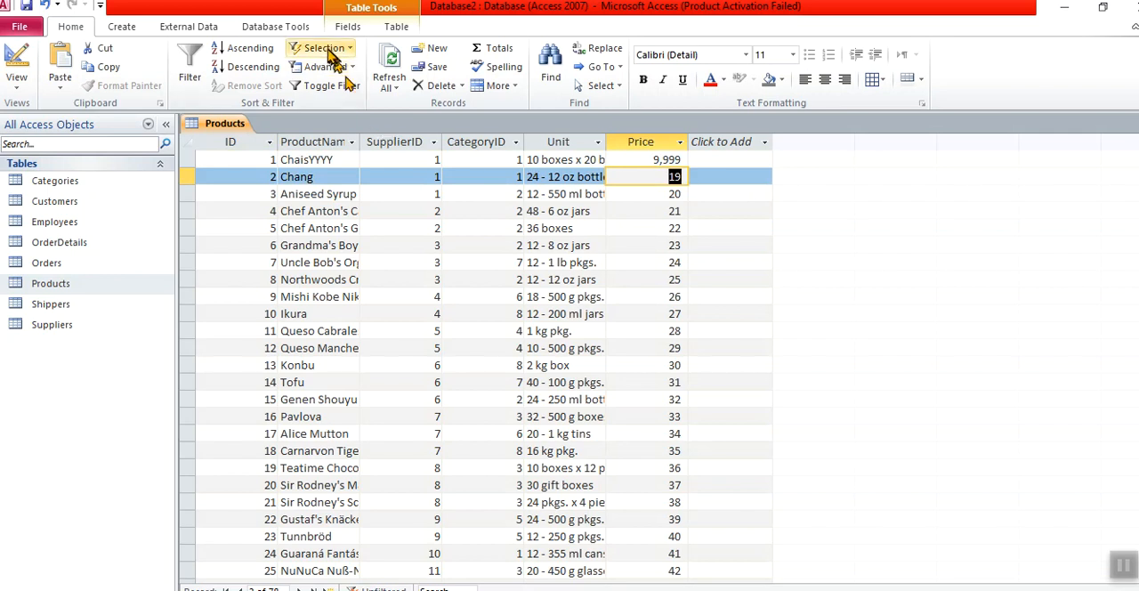
left_click(320, 46)
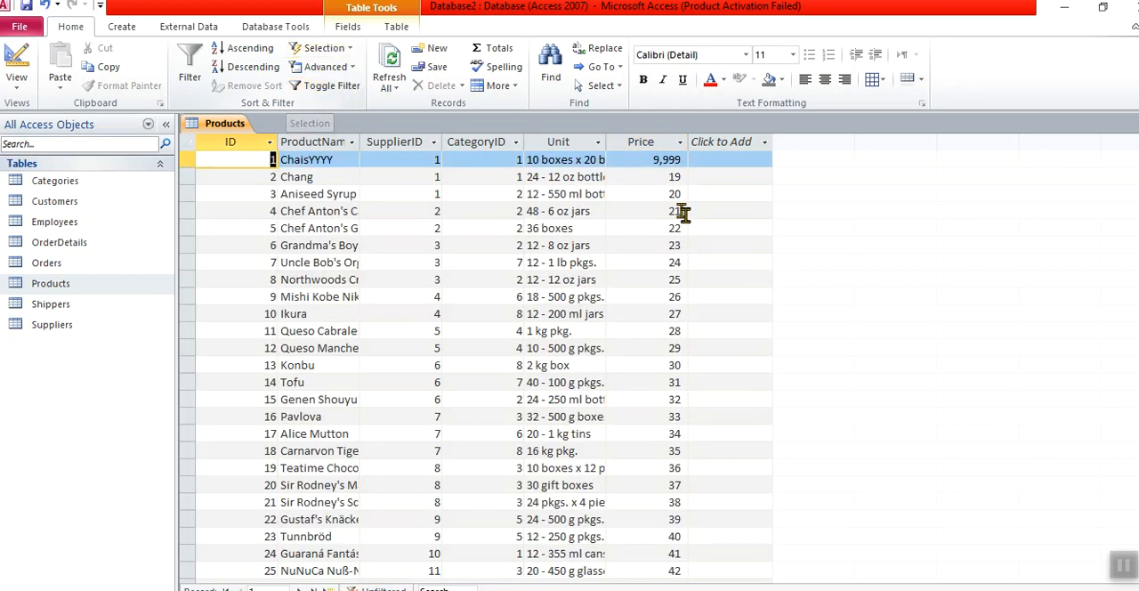
Step: View filter choices for Price 22, then make CategoryID the field to search in
left_click(640, 228)
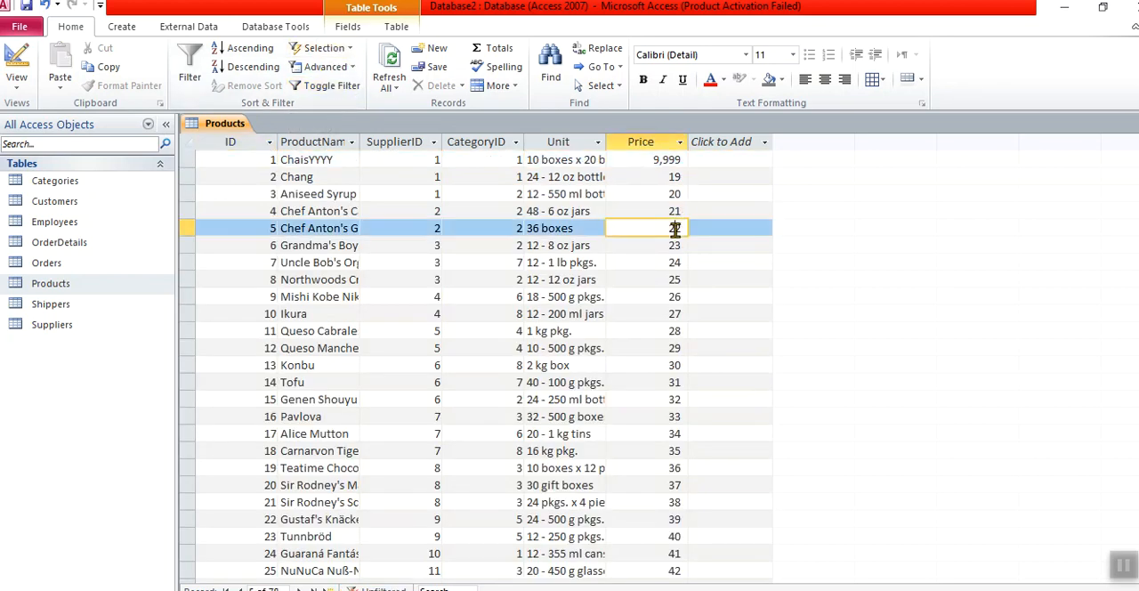
left_click(322, 48)
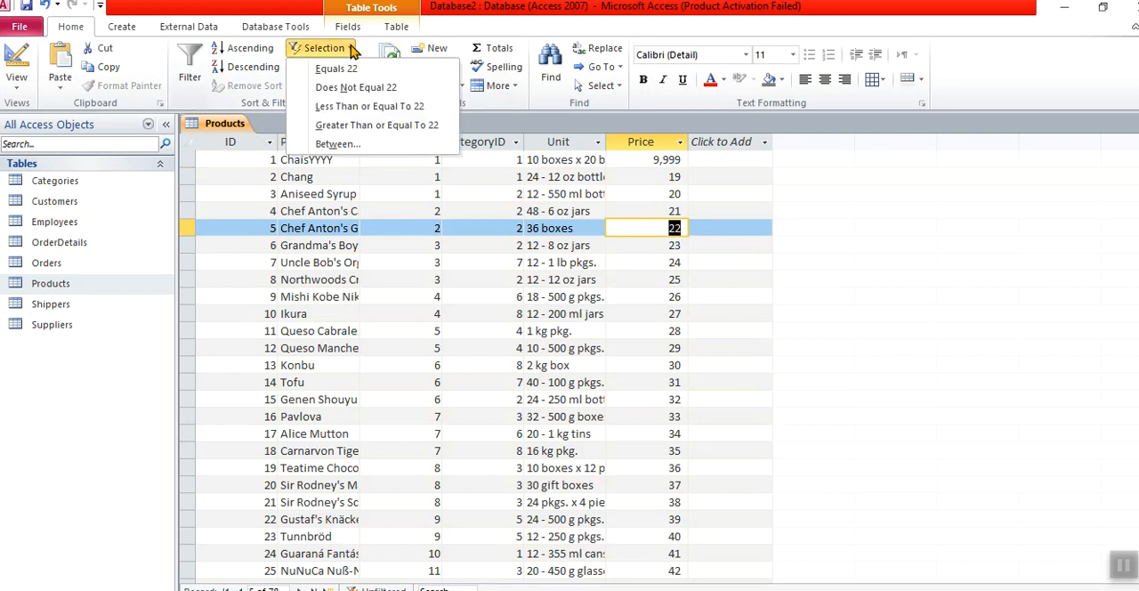
mouse_move(374, 125)
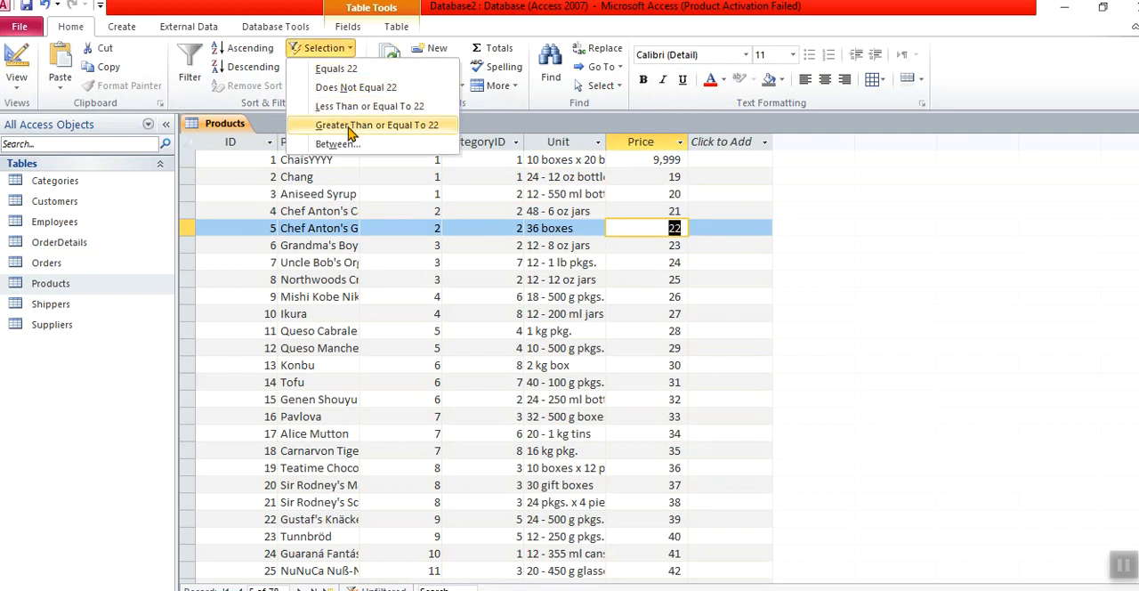
left_click(377, 125)
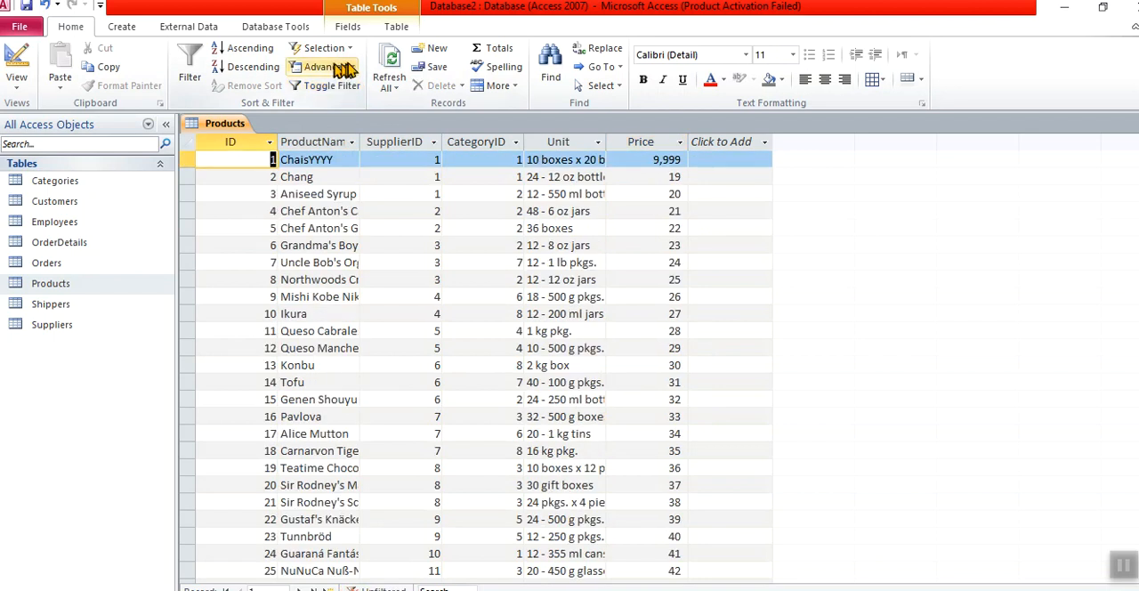
left_click(324, 48)
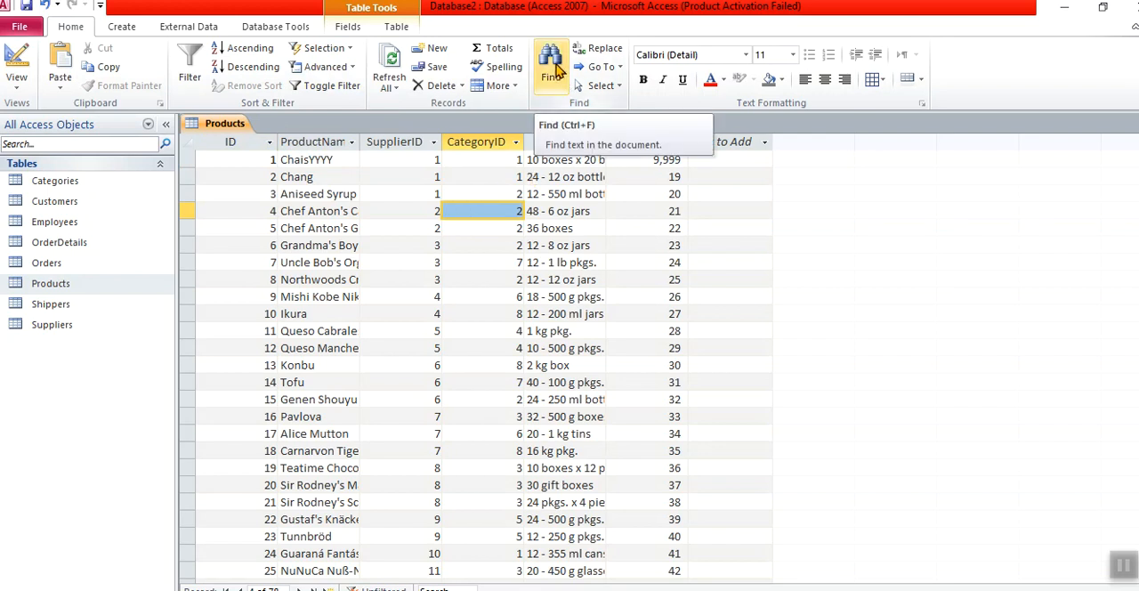
Step: Set up a Find for 19 with Look In set to the whole Products table
left_click(550, 68)
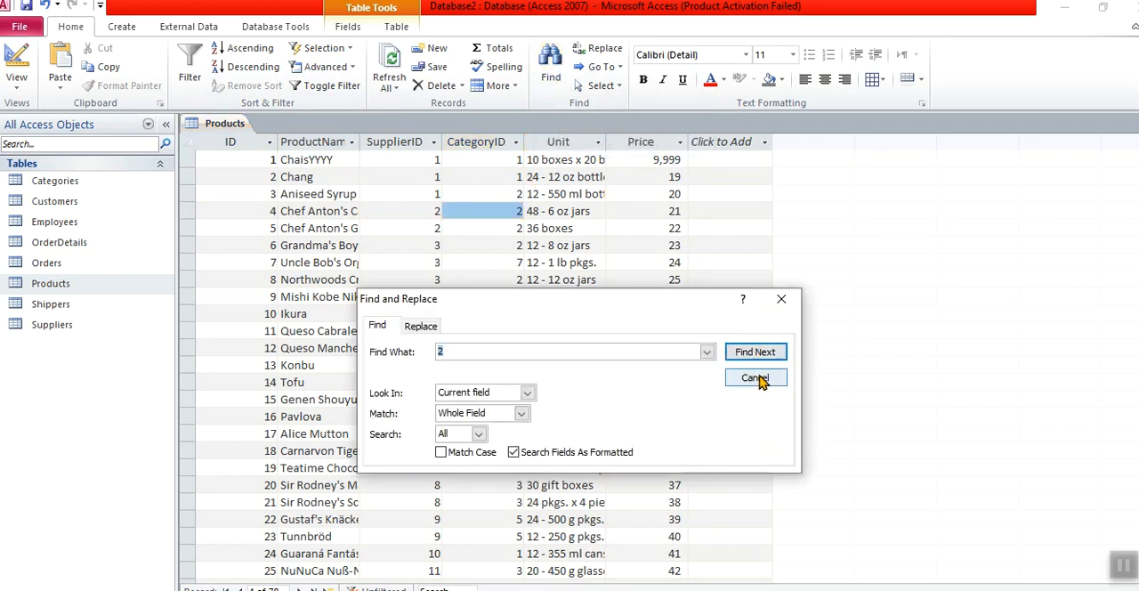
mouse_move(552, 366)
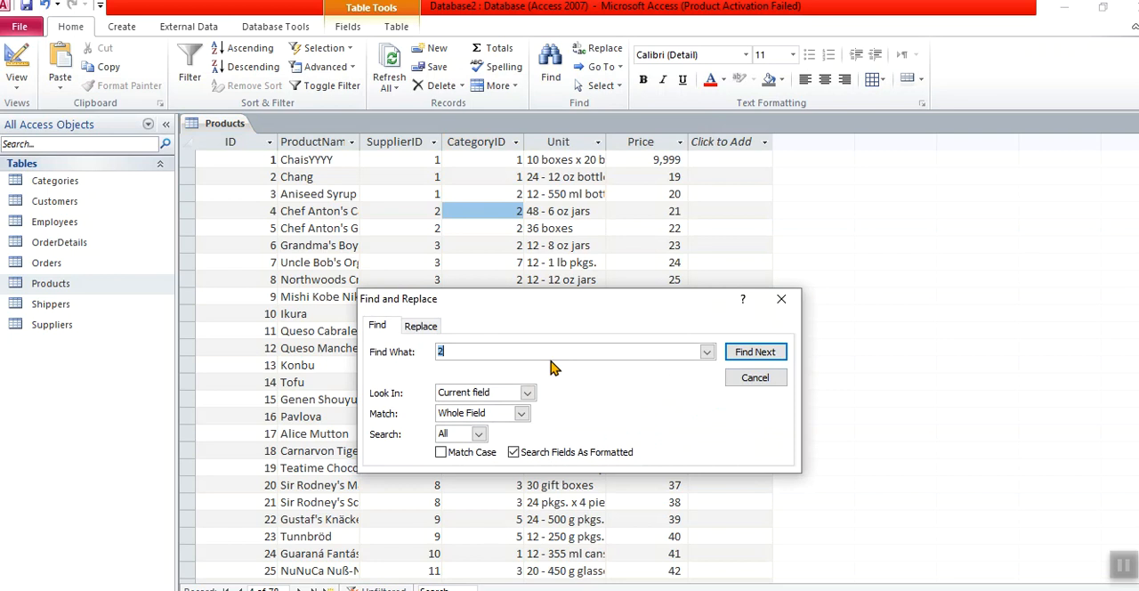
type("1")
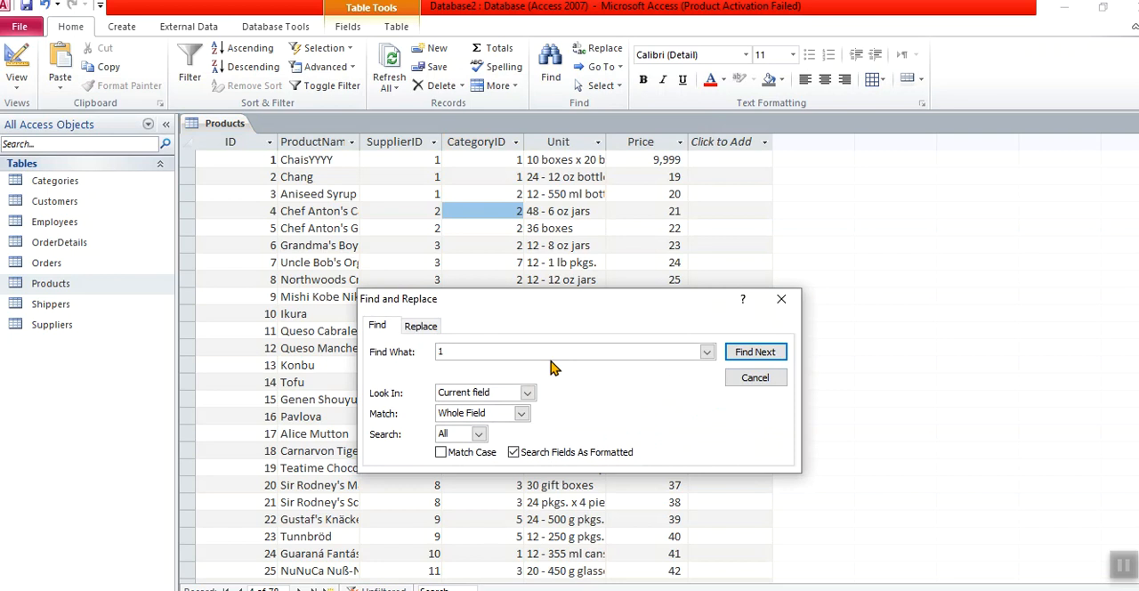
type("9")
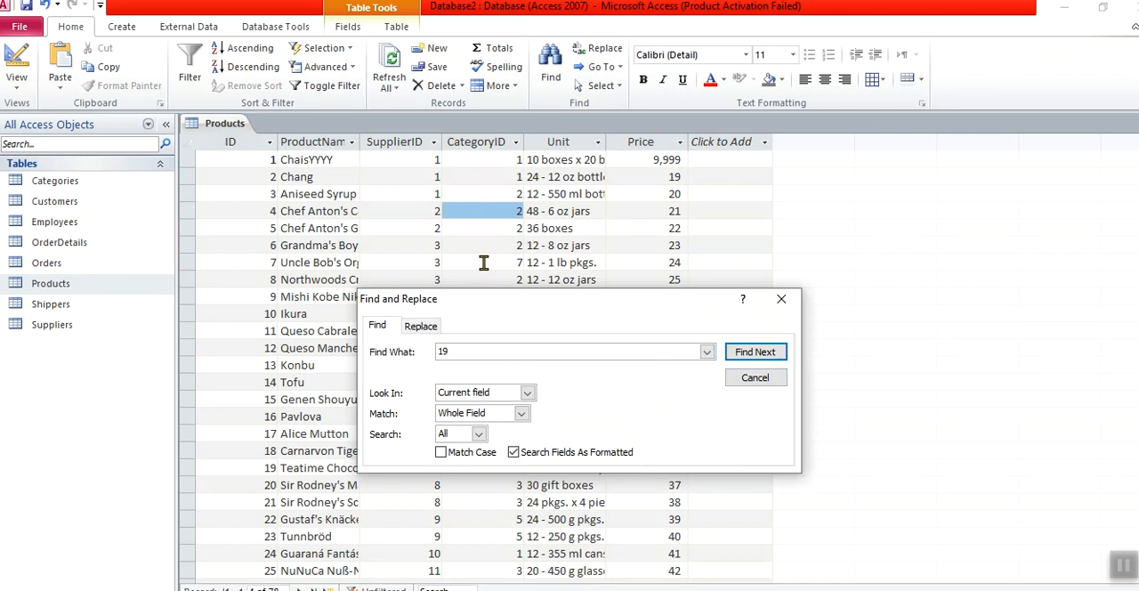
left_click(527, 391)
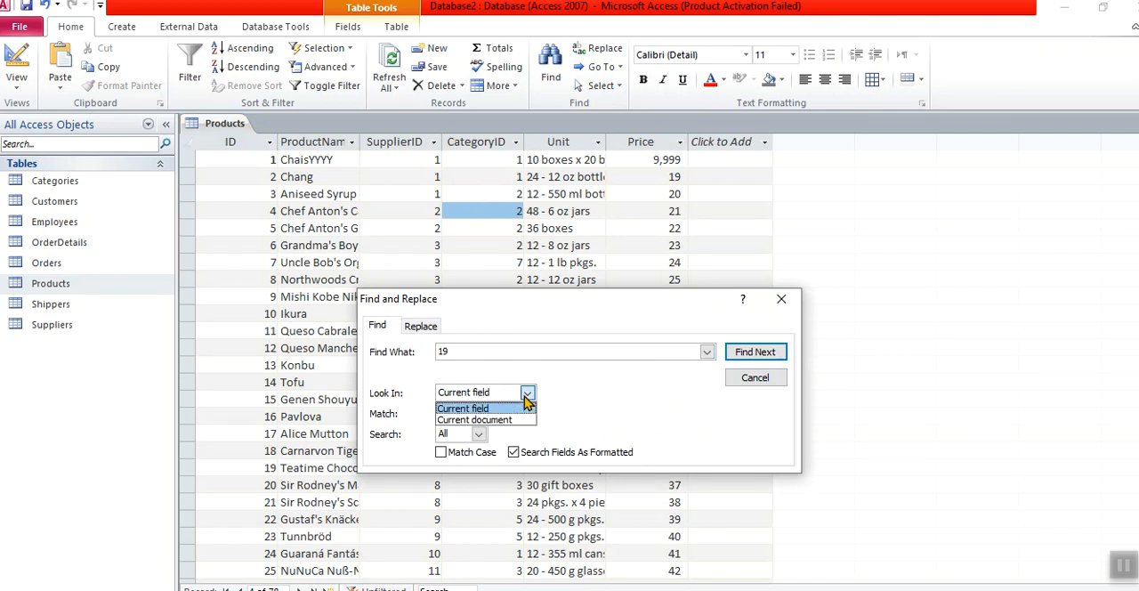
left_click(474, 420)
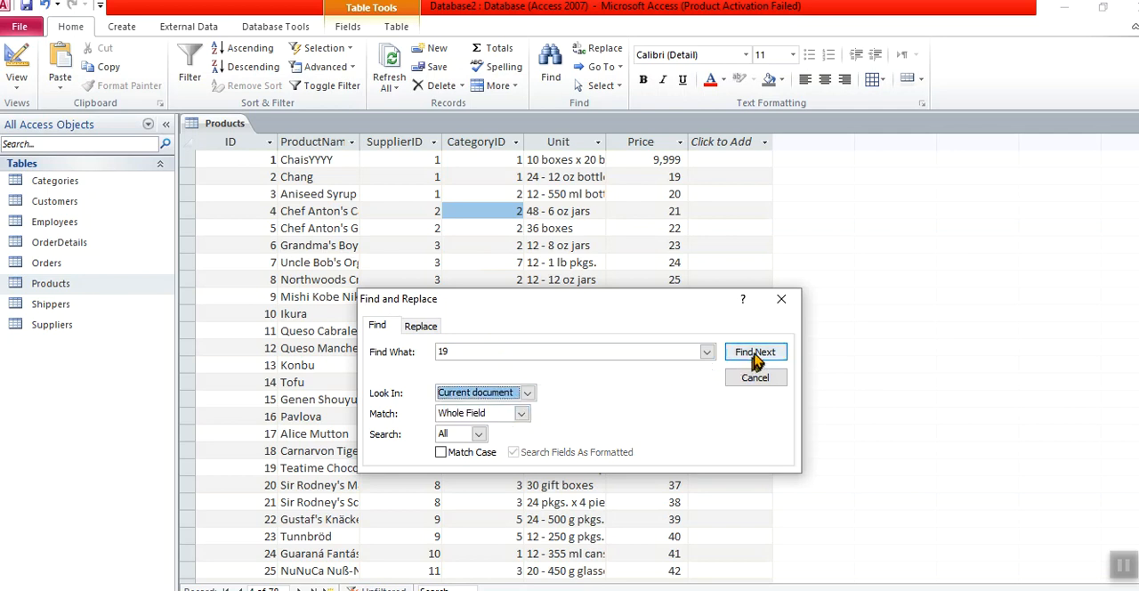
Step: Step through the matches for 19 until the search wraps to Chang's price
left_click(755, 353)
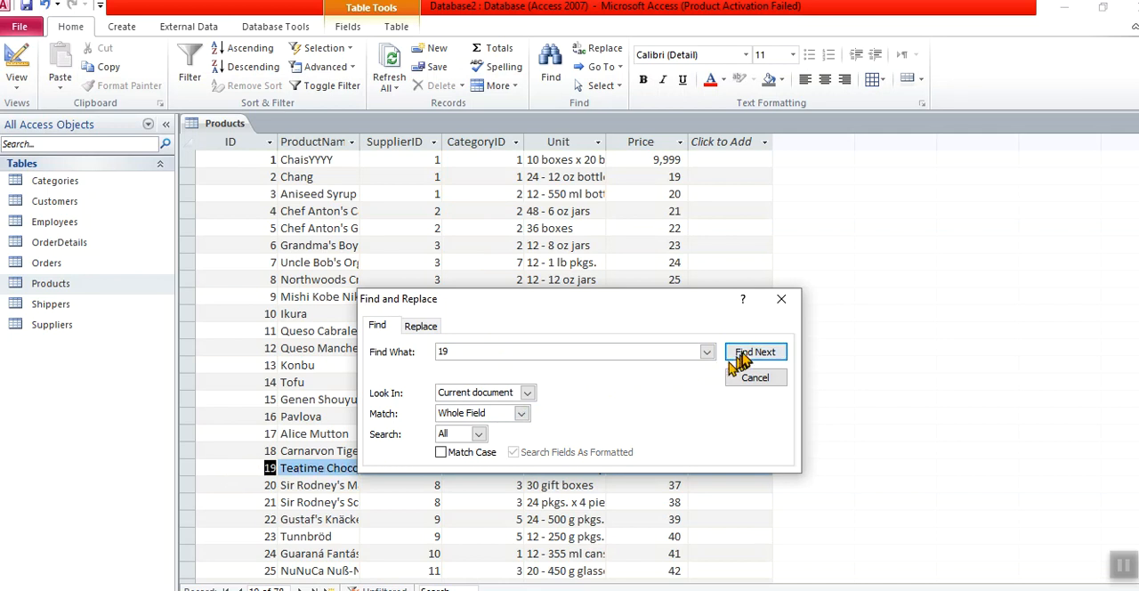
left_click(755, 352)
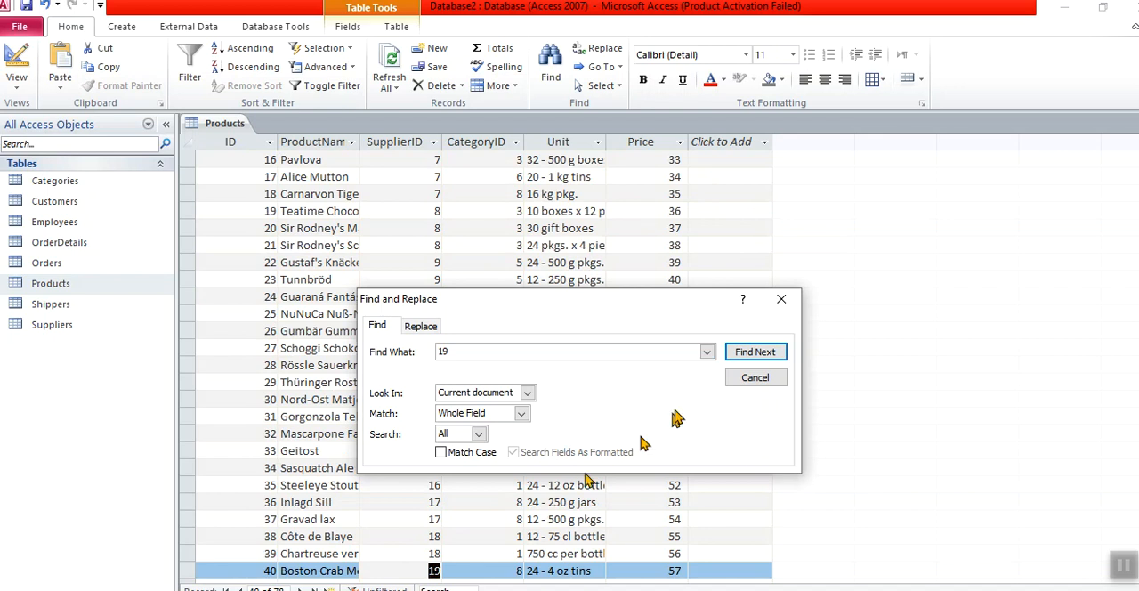
left_click(755, 351)
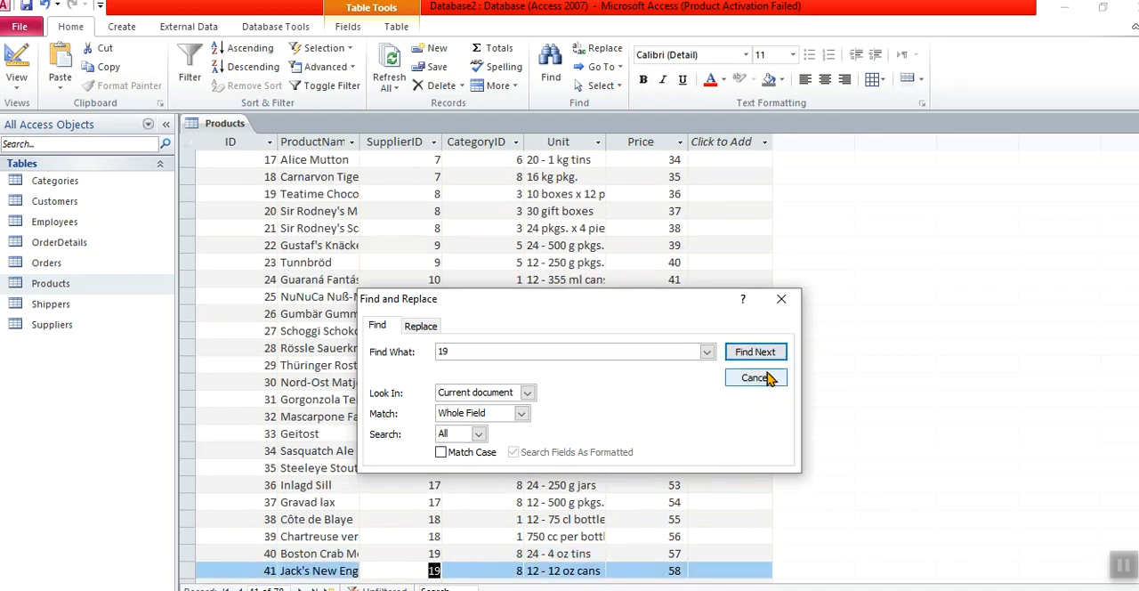
left_click(754, 350)
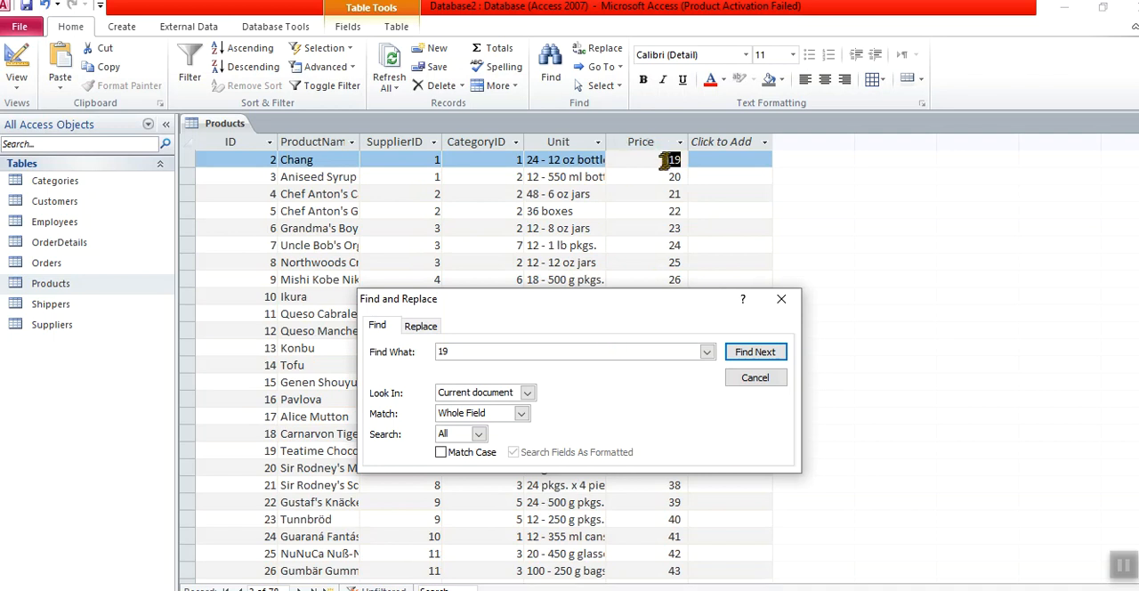
Step: Search only the Price field for 19 and dismiss the not-found message
left_click(755, 353)
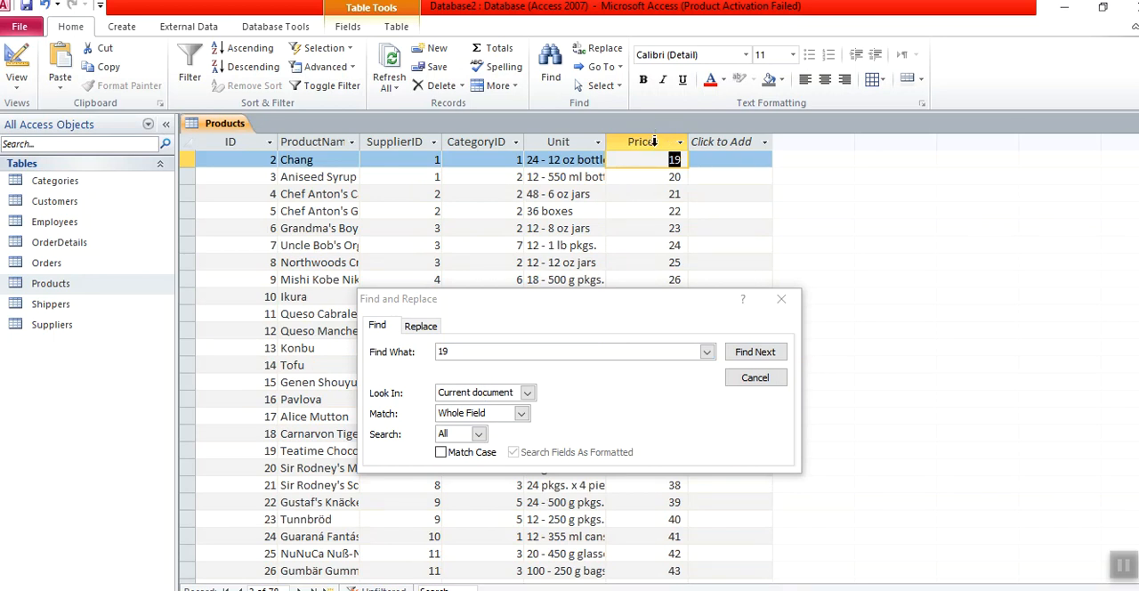
left_click(570, 350)
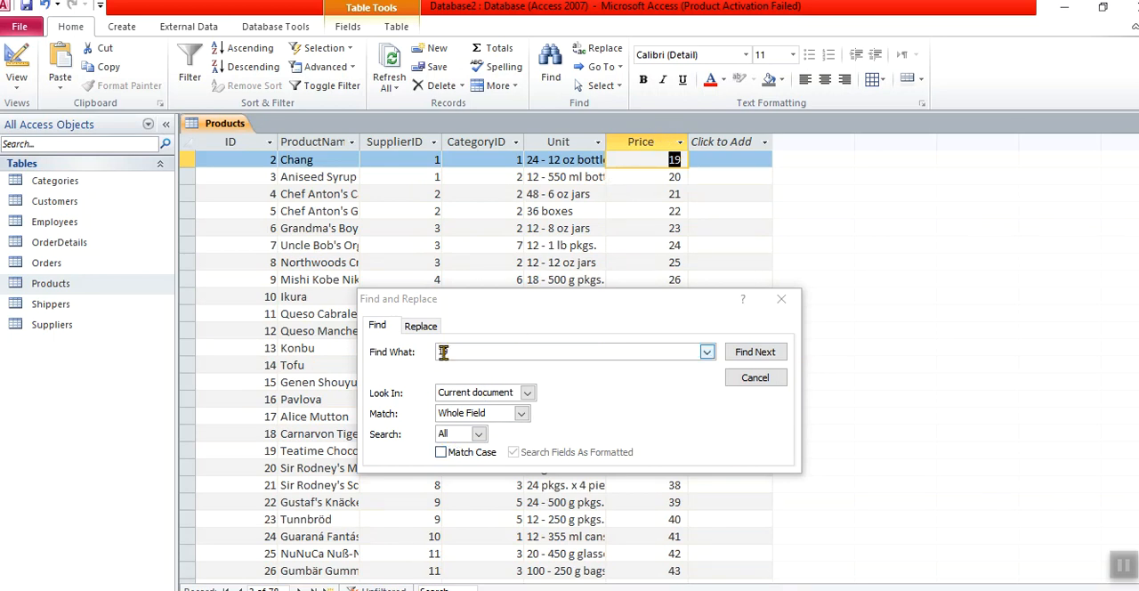
type("19")
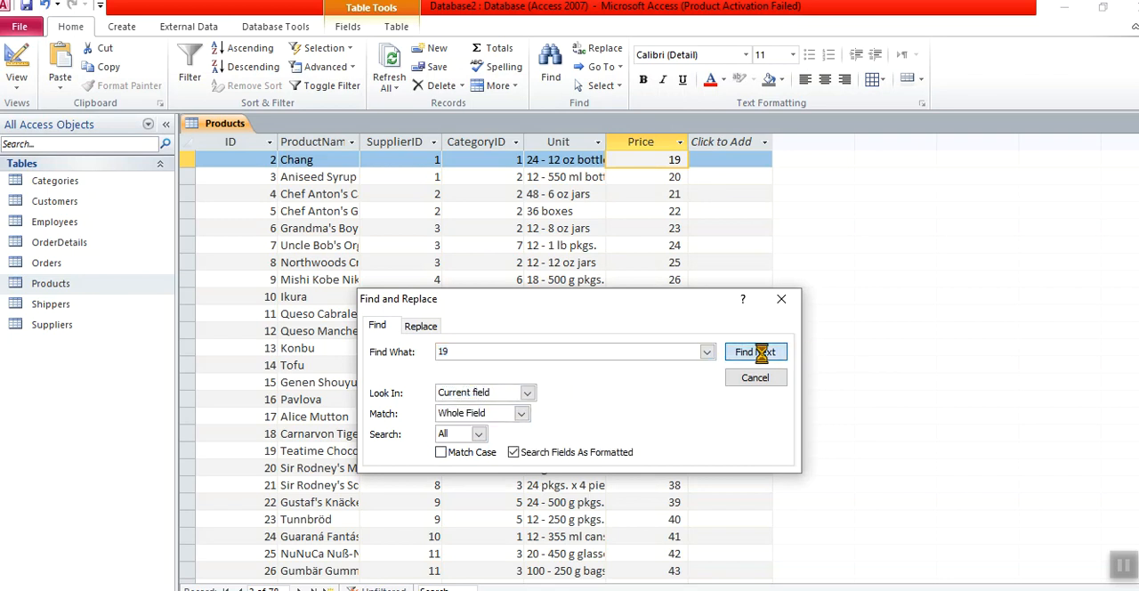
left_click(755, 352)
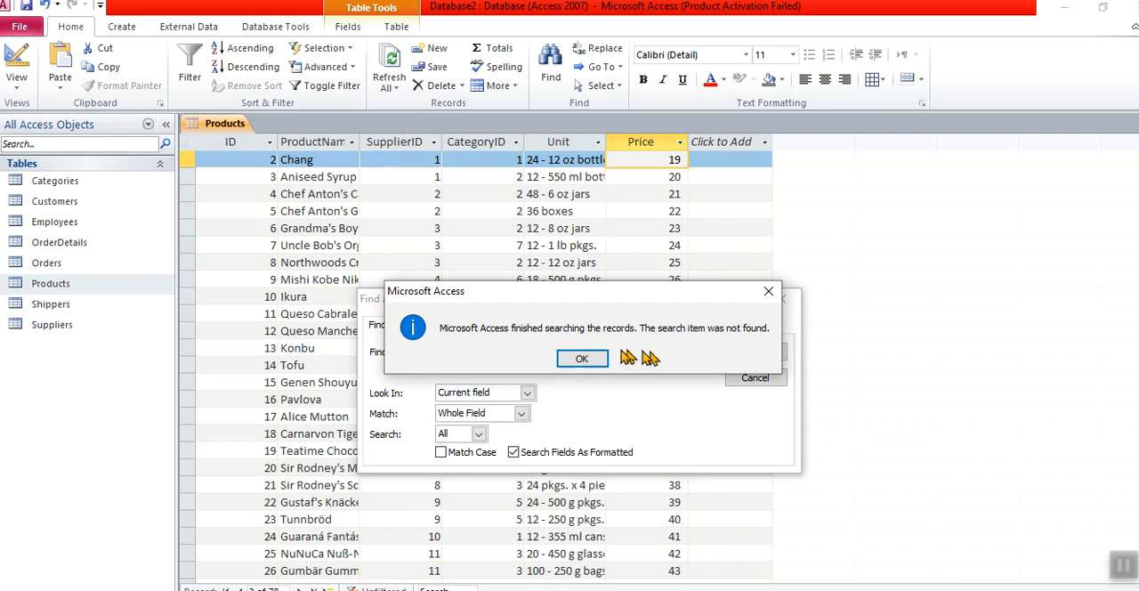
left_click(582, 358)
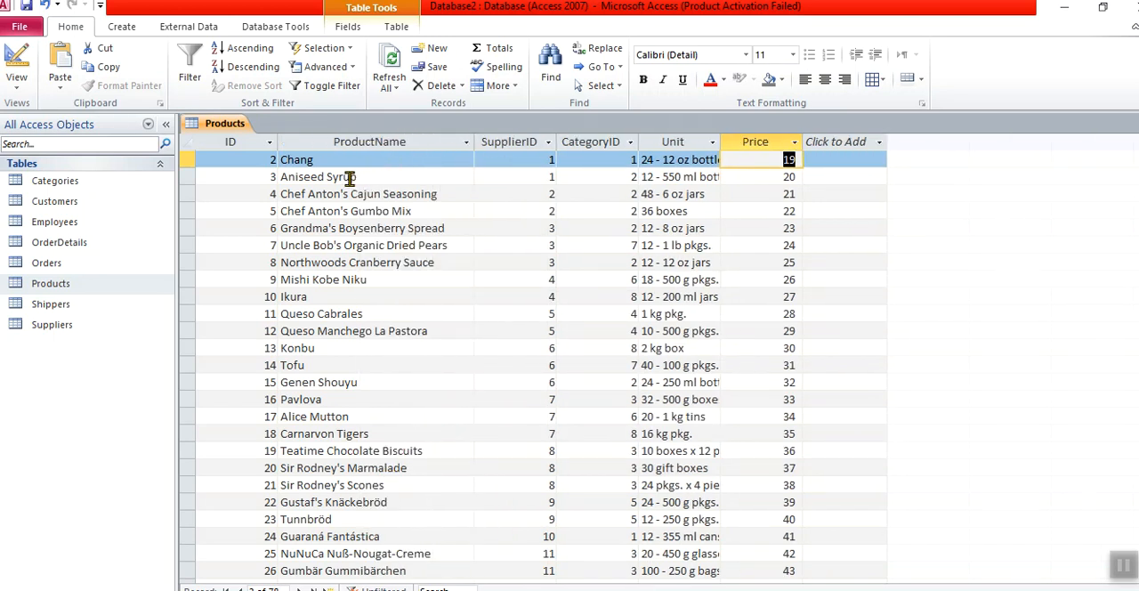
Step: Make the ProductName cell of Aniseed Syrup the current field to search in
left_click(319, 177)
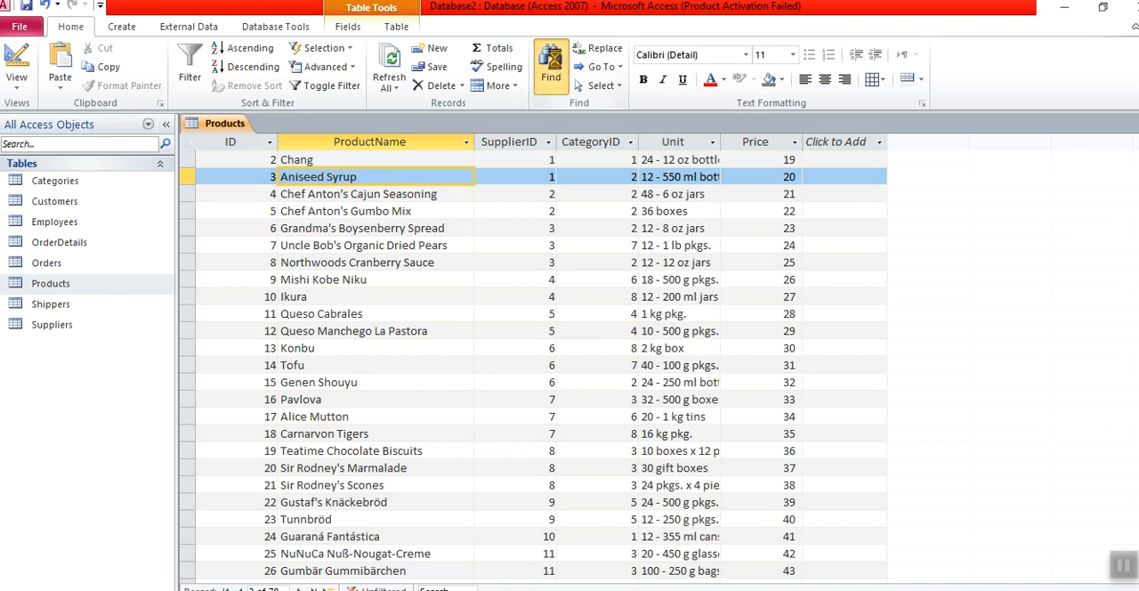
Step: Enter 'aniseed syrup' as the Find What text for the ProductName field
left_click(550, 62)
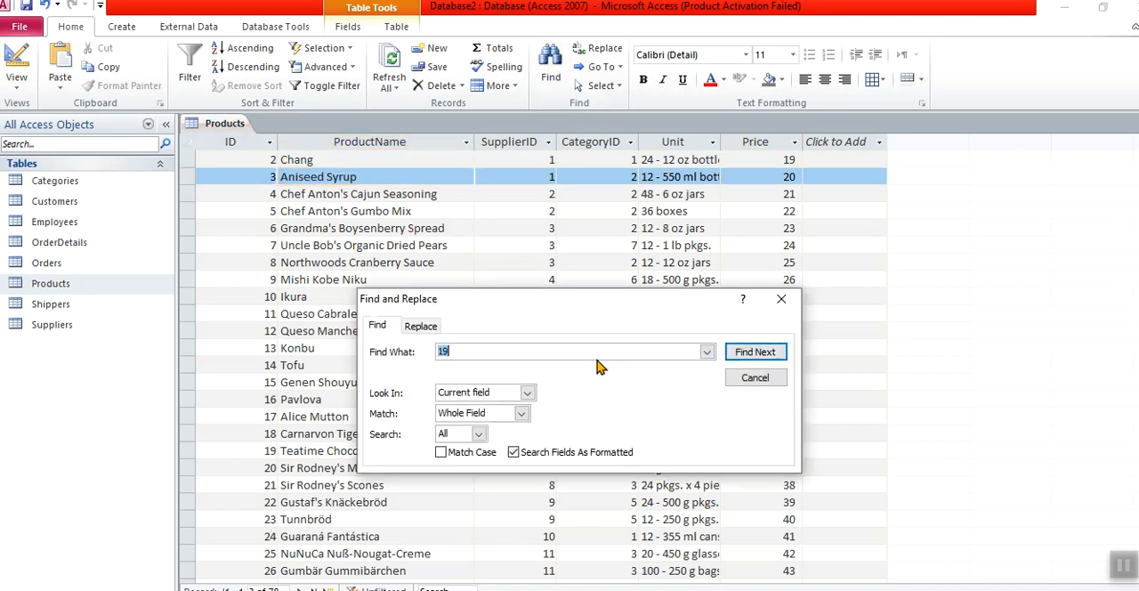
type("aniseed")
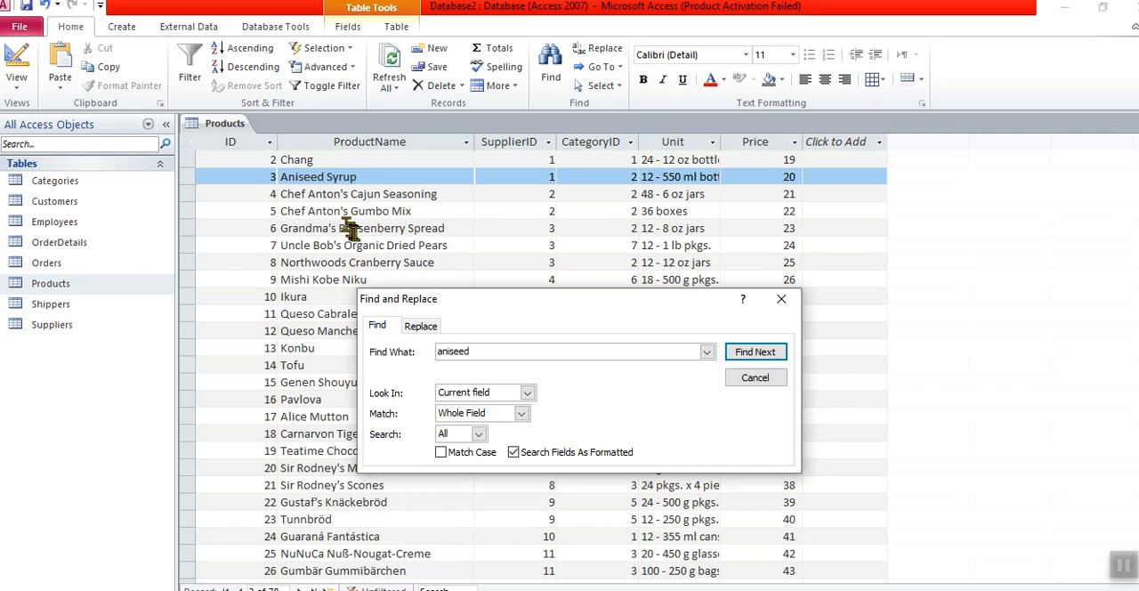
mouse_move(349, 234)
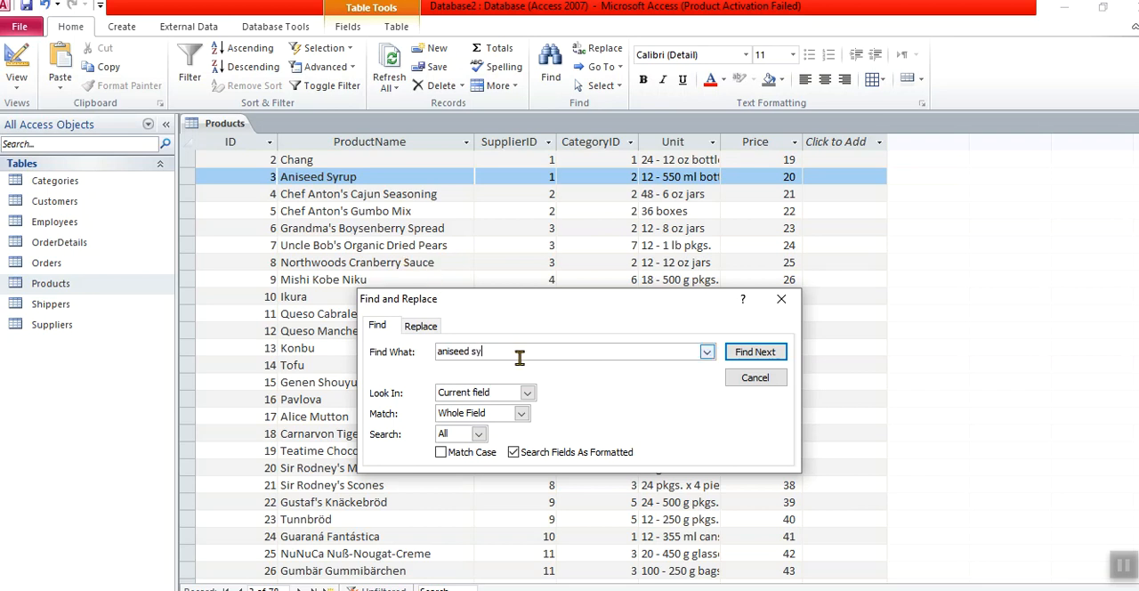
type("rup")
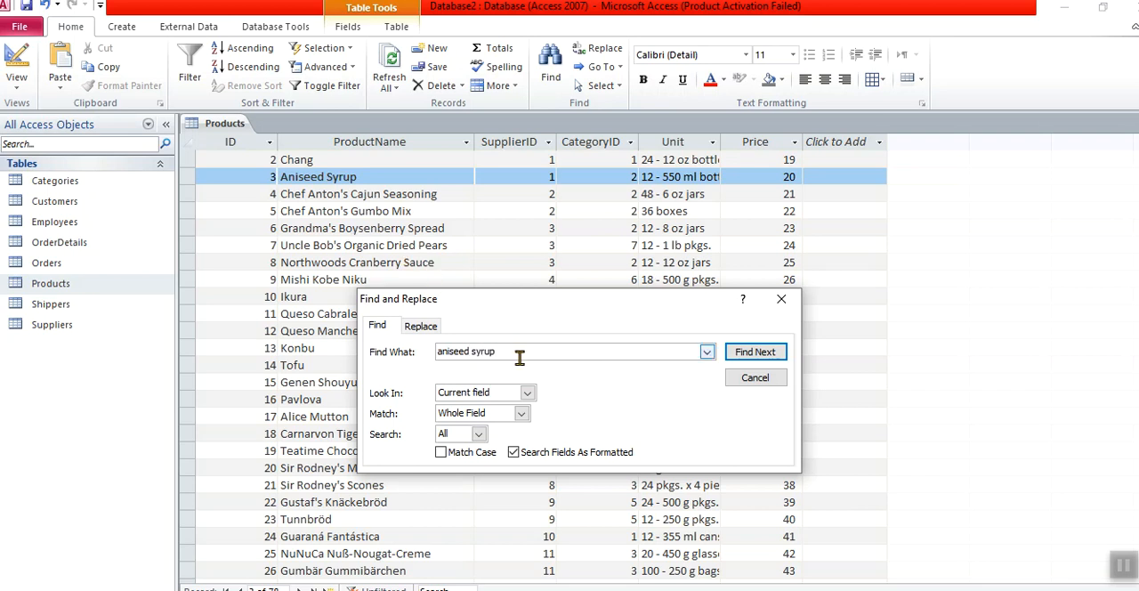
mouse_move(445, 352)
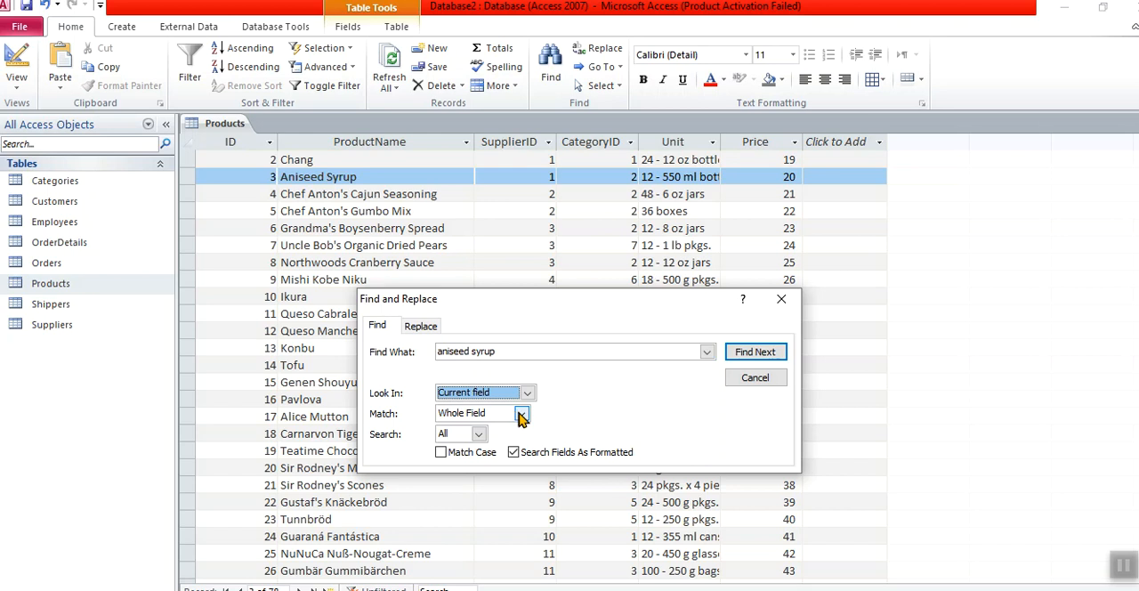
Step: Try Any Part and Whole Field match options, settling on Start of Field
left_click(521, 413)
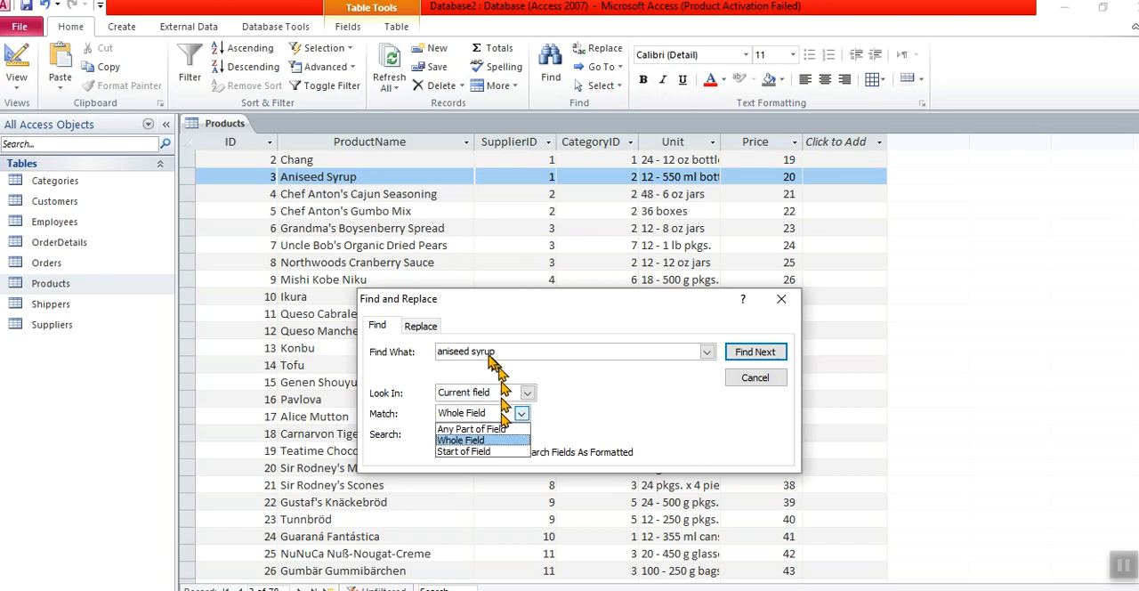
mouse_move(494, 357)
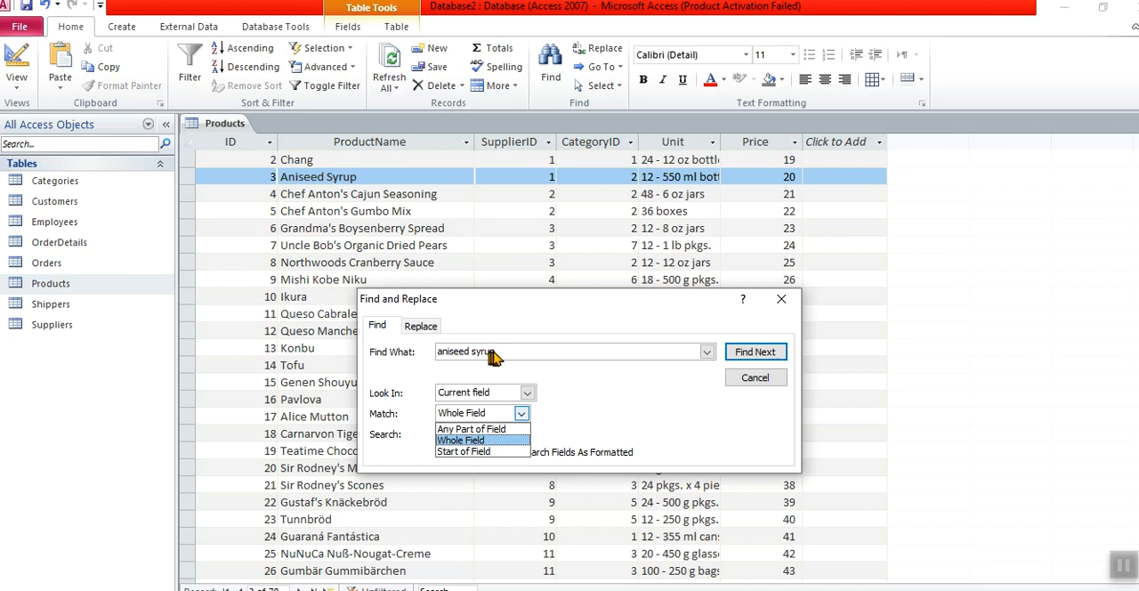
mouse_move(470, 429)
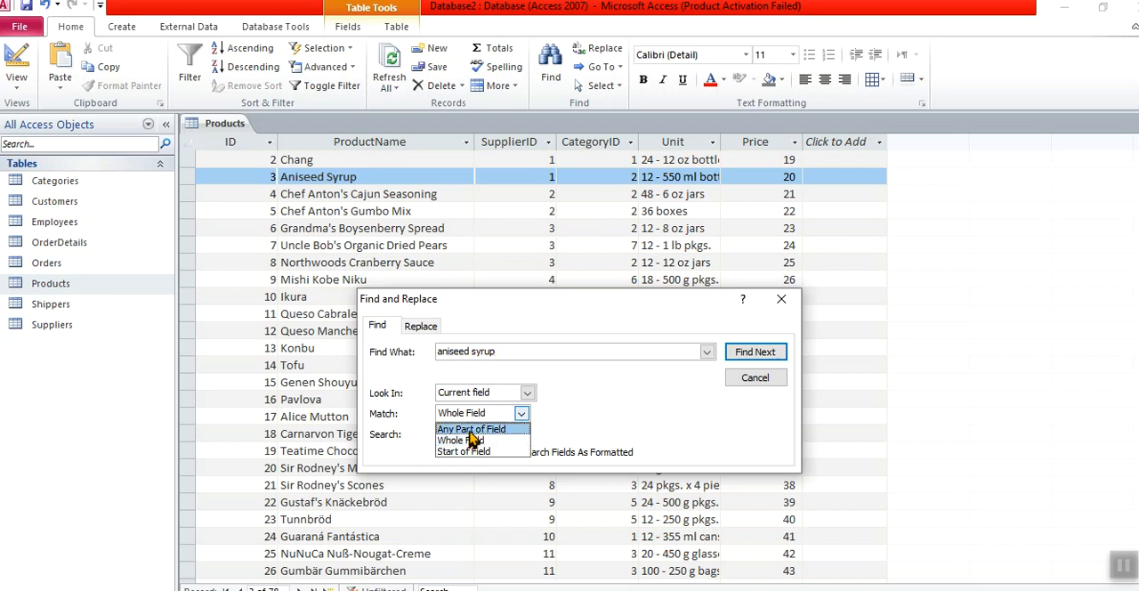
left_click(472, 427)
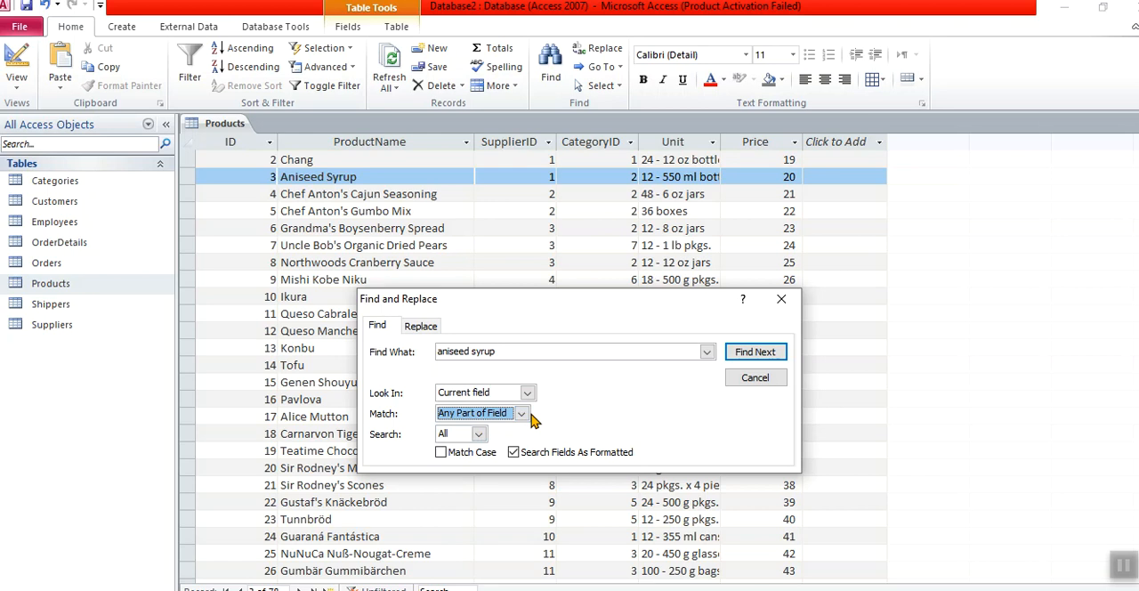
left_click(521, 413)
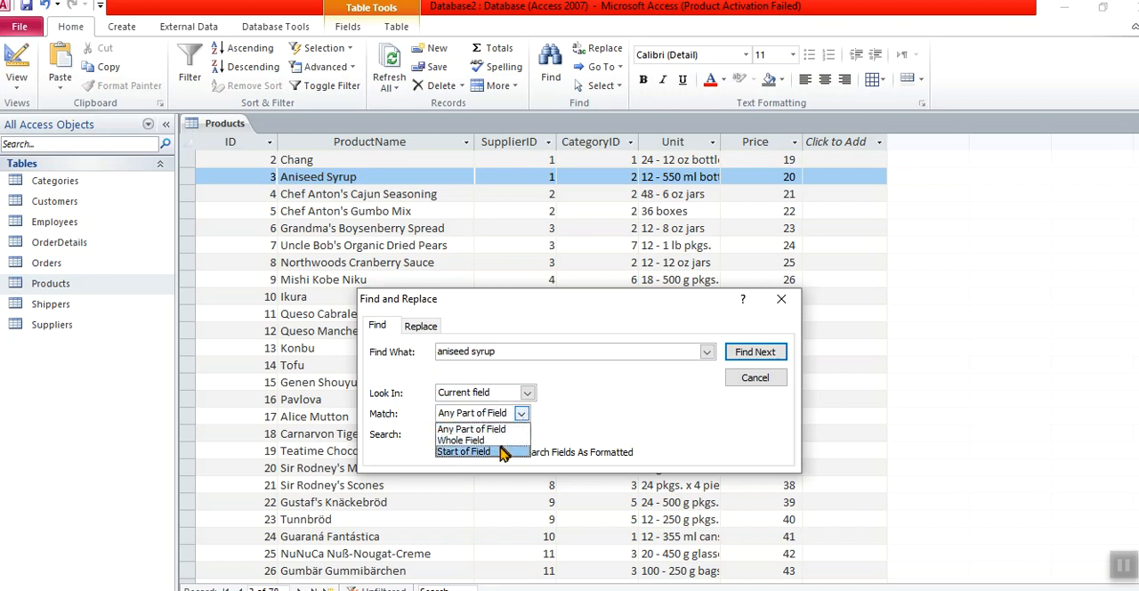
left_click(463, 450)
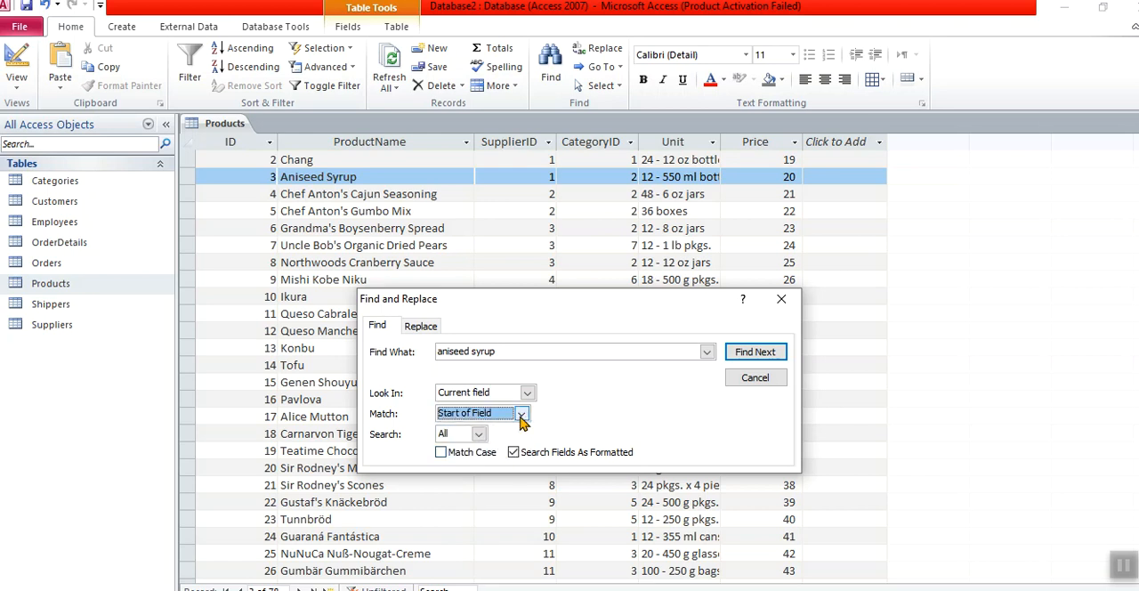
left_click(522, 412)
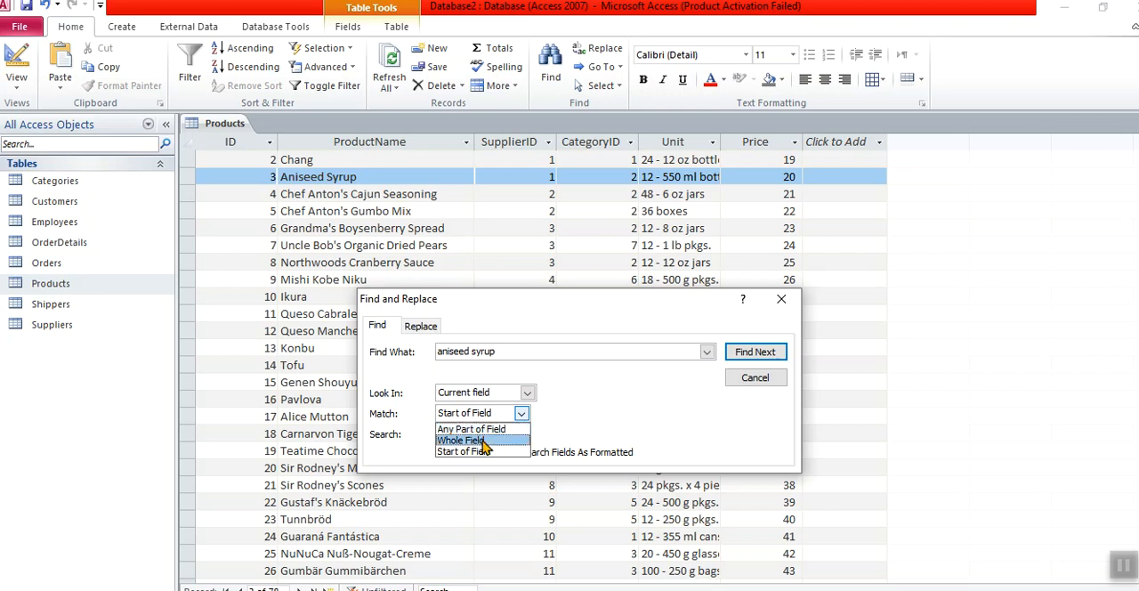
left_click(466, 439)
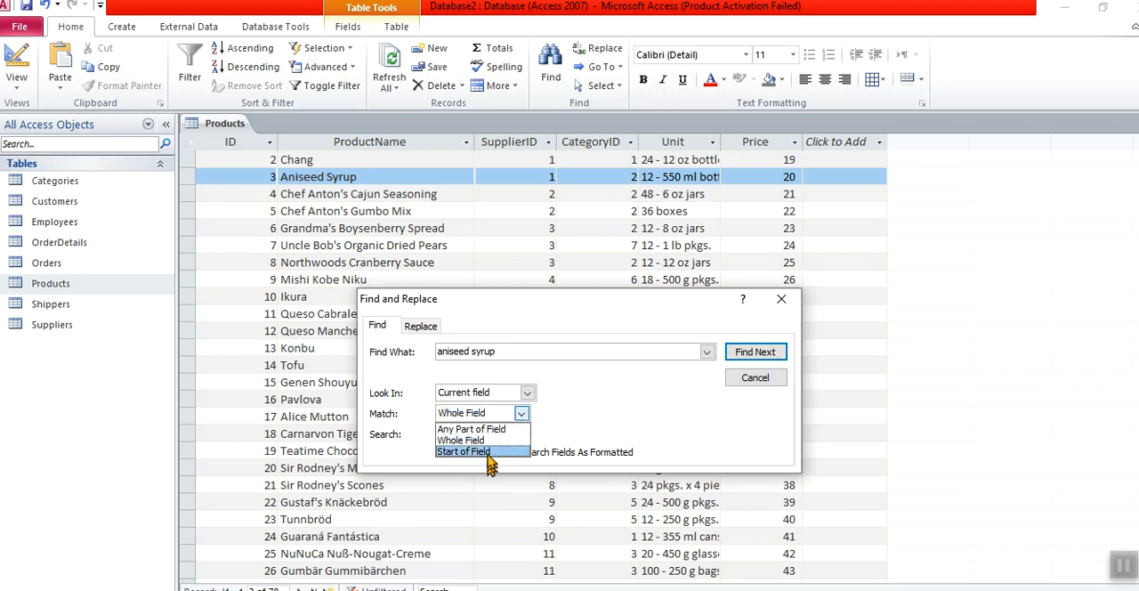
left_click(463, 450)
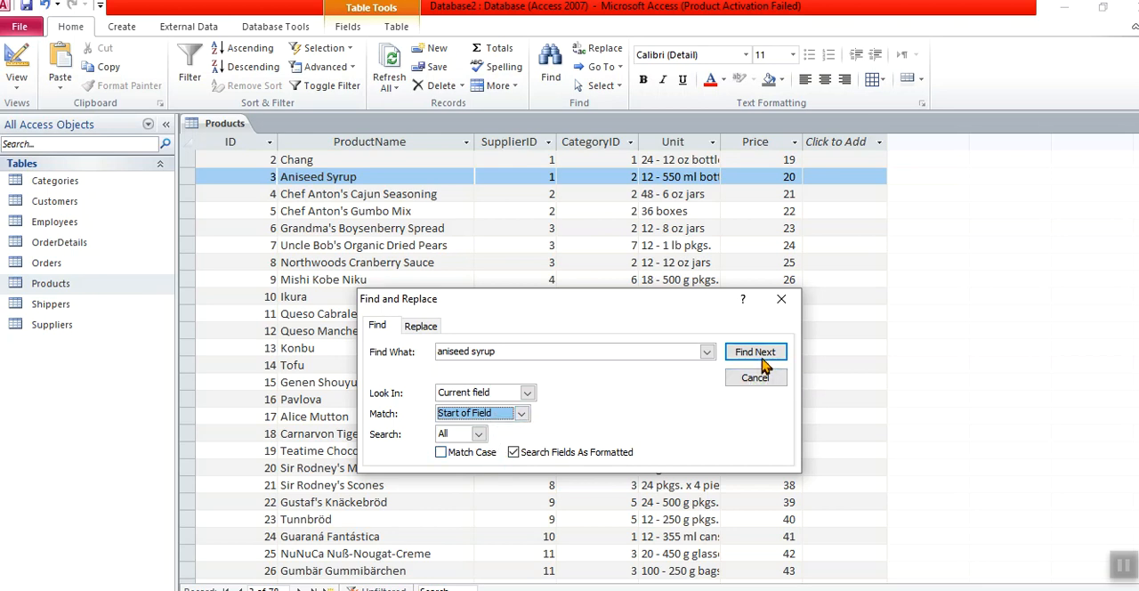
Step: Run the start-of-field search for "aniseed syrup"; Access reports no match
left_click(755, 352)
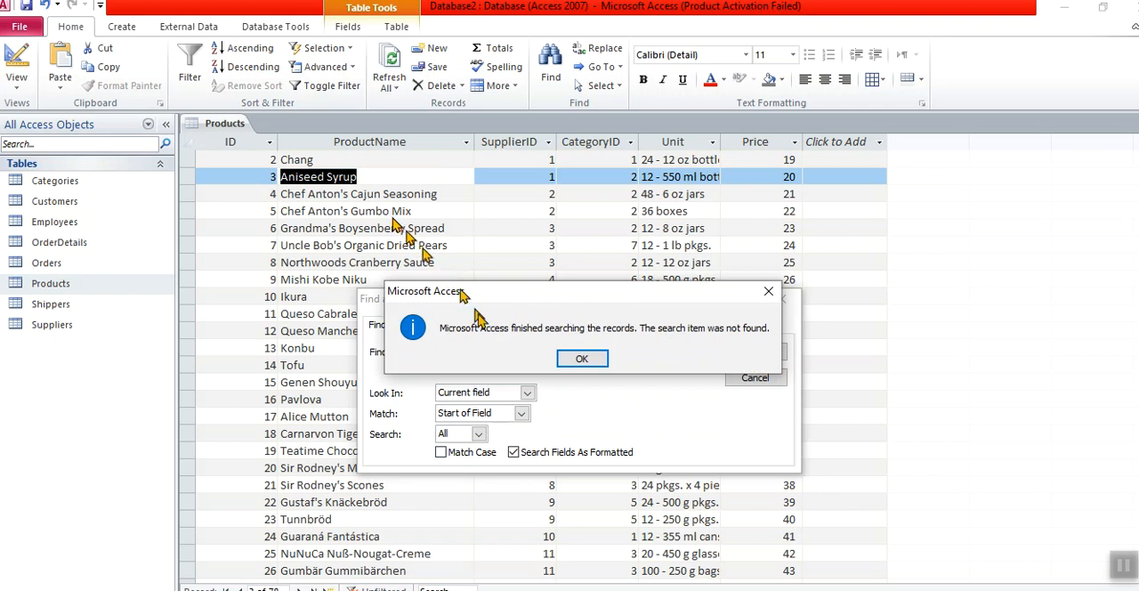
left_click(582, 358)
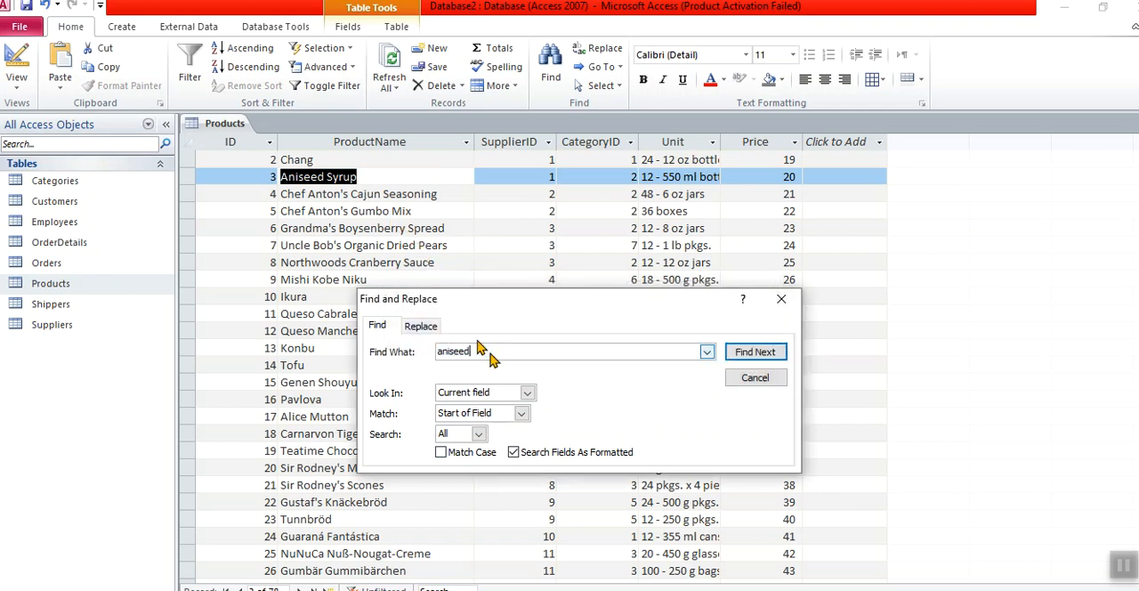
Step: Keep Look In on Current field and search the shortened term, again getting a not-found message
left_click(527, 391)
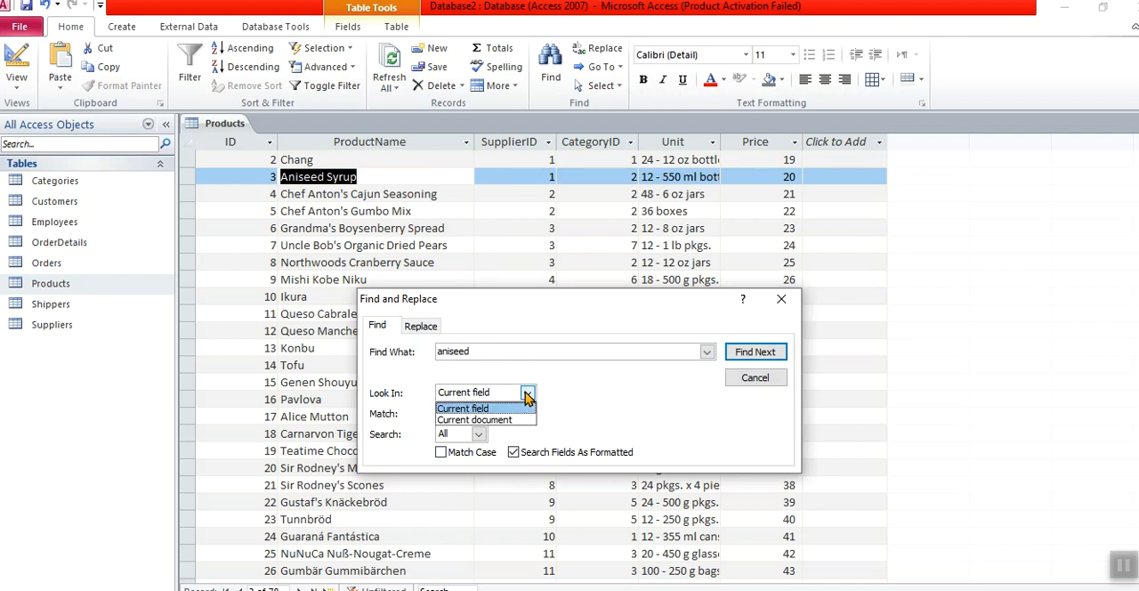
left_click(463, 408)
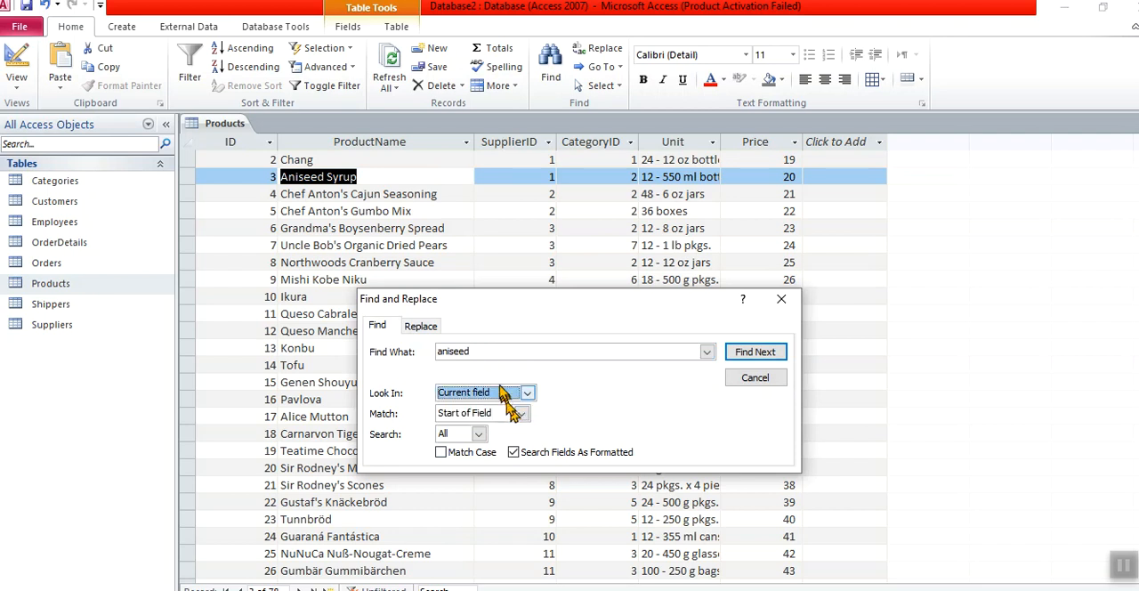
mouse_move(343, 317)
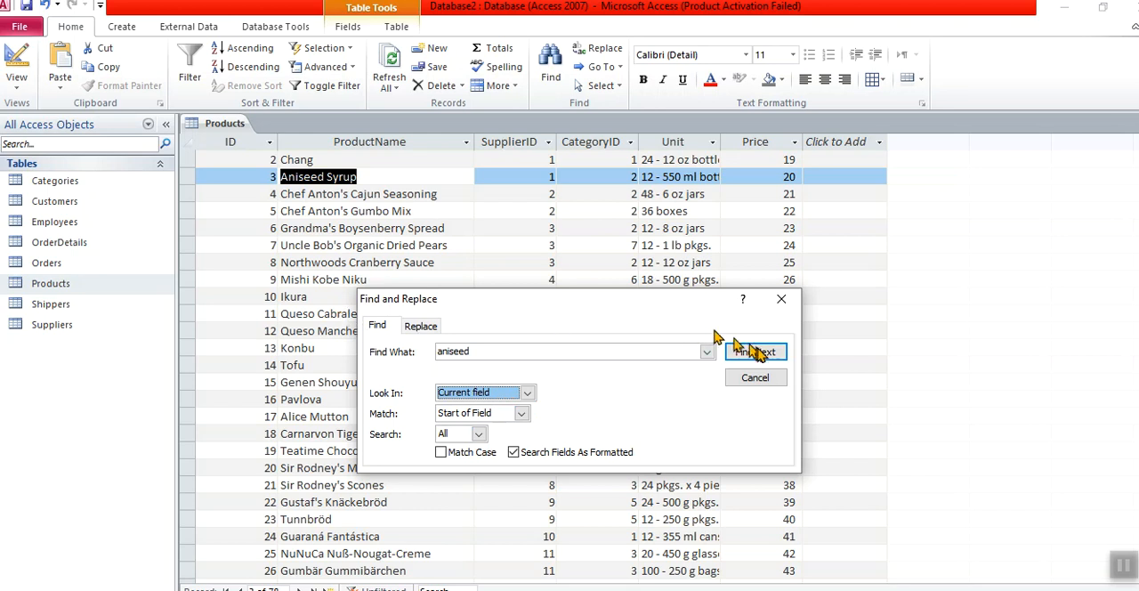
left_click(755, 350)
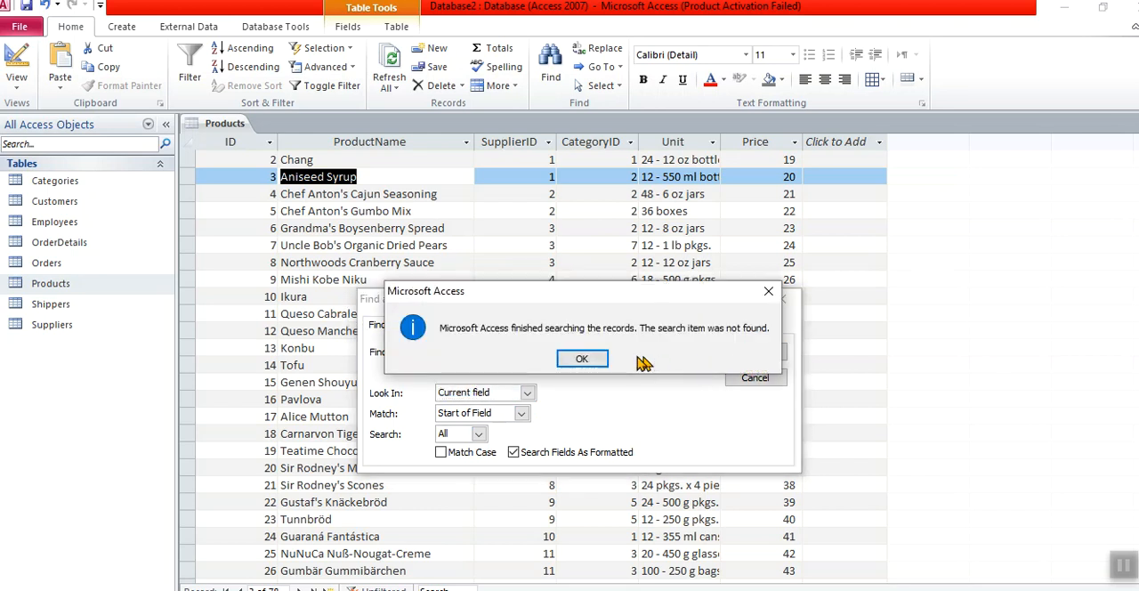
left_click(582, 357)
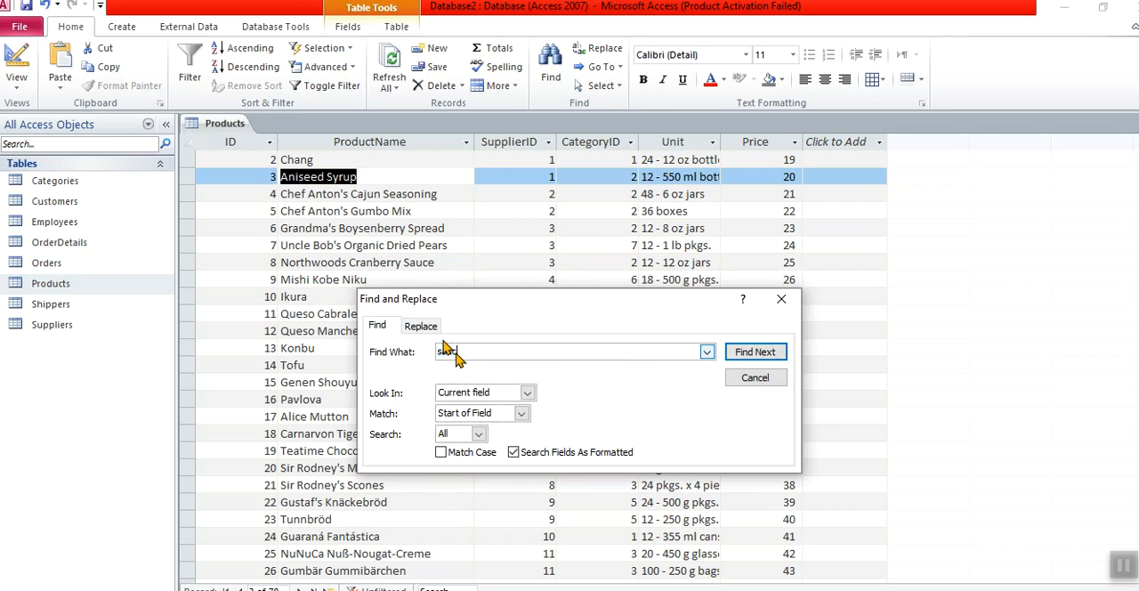
Step: Search "sauce" anywhere in the field, reaching Northwoods Cranberry Sauce and Louisiana Fiery Hot Pepper Sauce before no more matches
type("sauce")
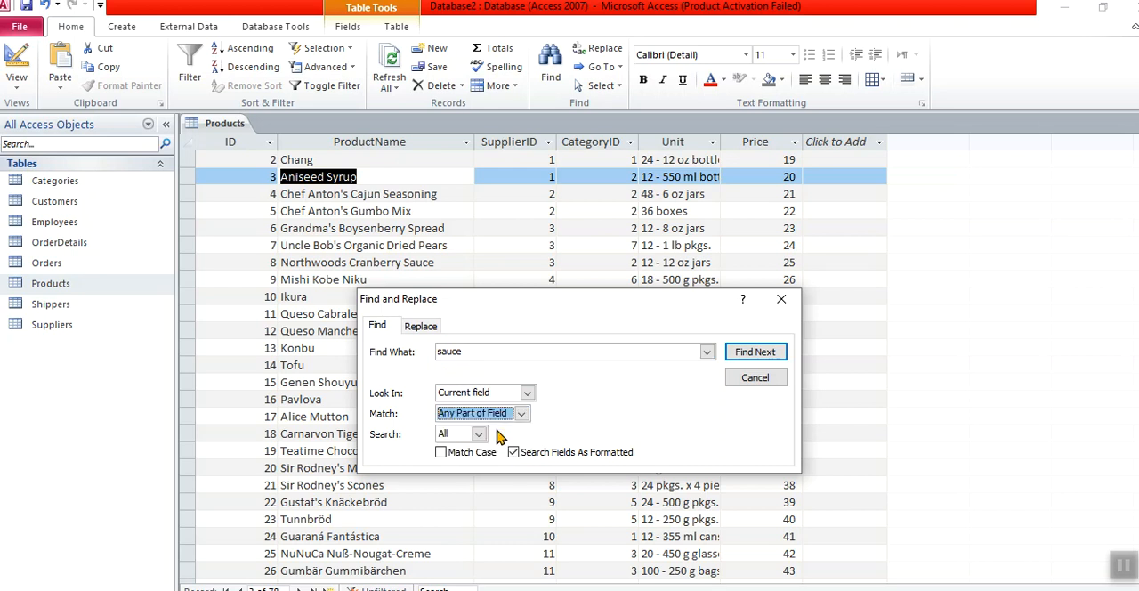
left_click(754, 352)
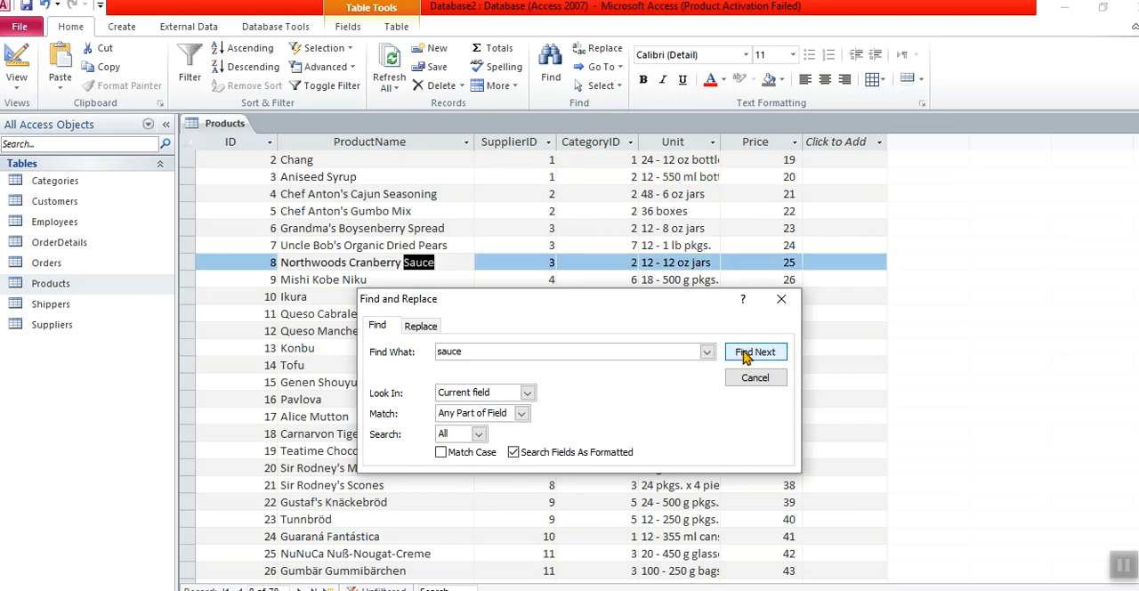
left_click(755, 352)
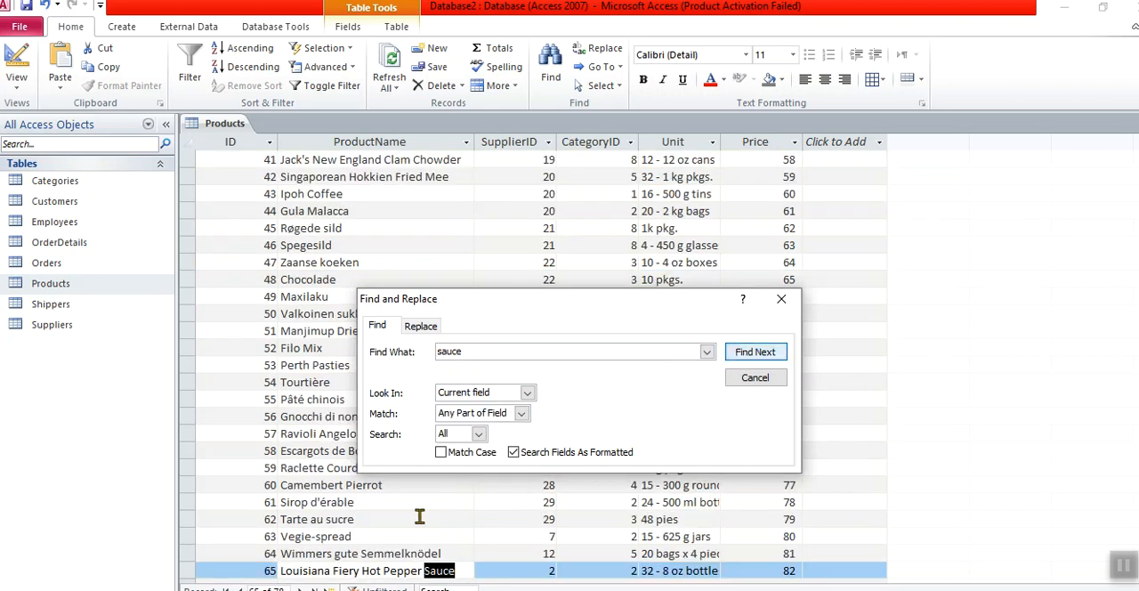
left_click(755, 353)
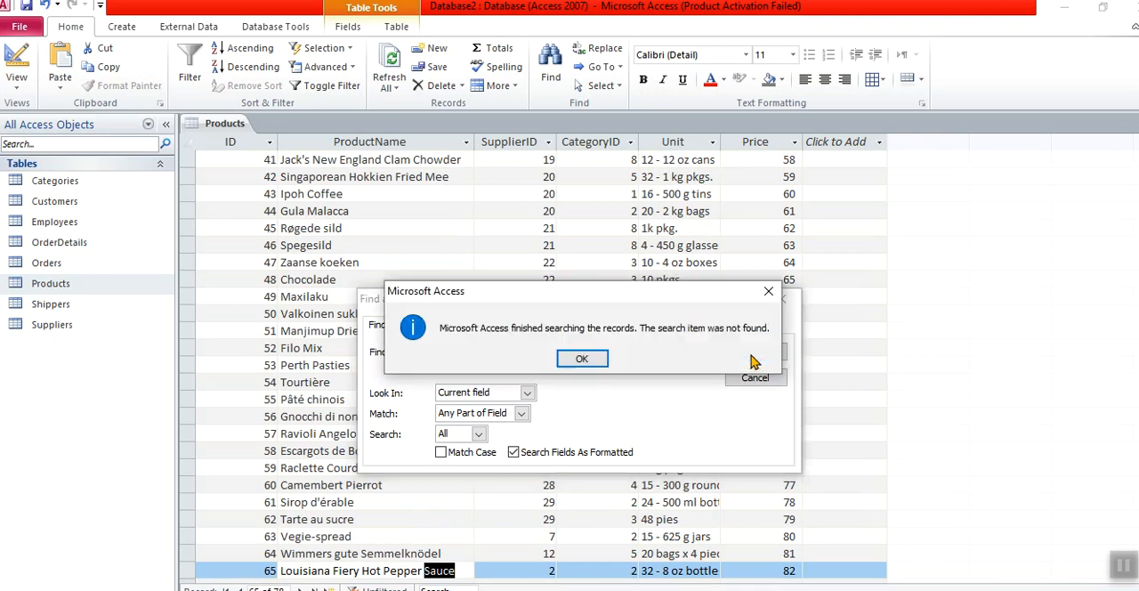
left_click(582, 358)
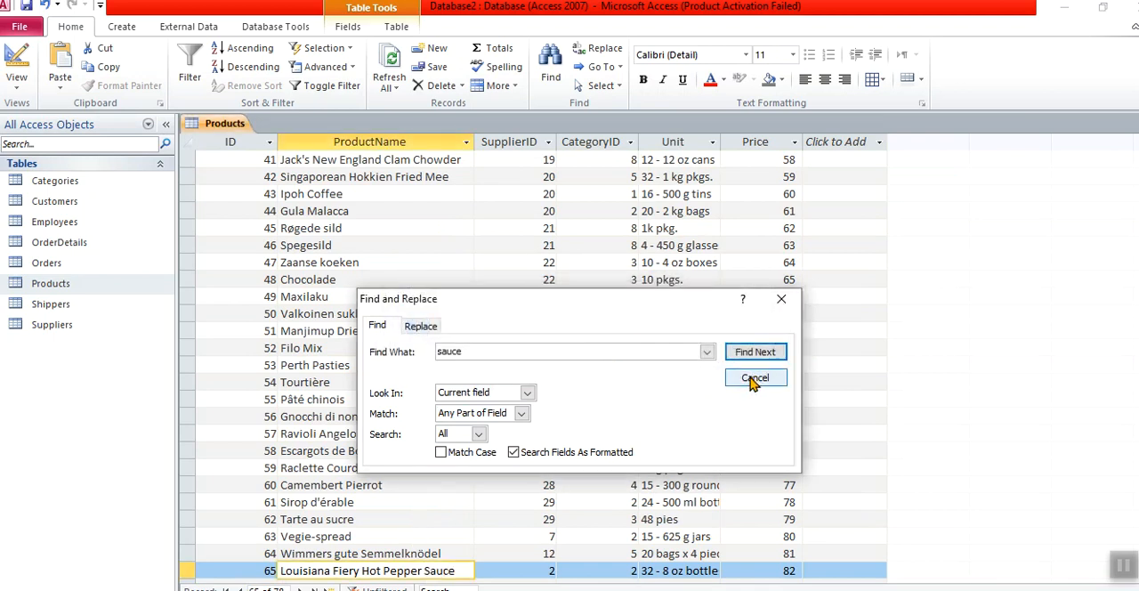
Step: Close Find and Replace, leaving the table on Louisiana Fiery Hot Pepper Sauce
left_click(755, 378)
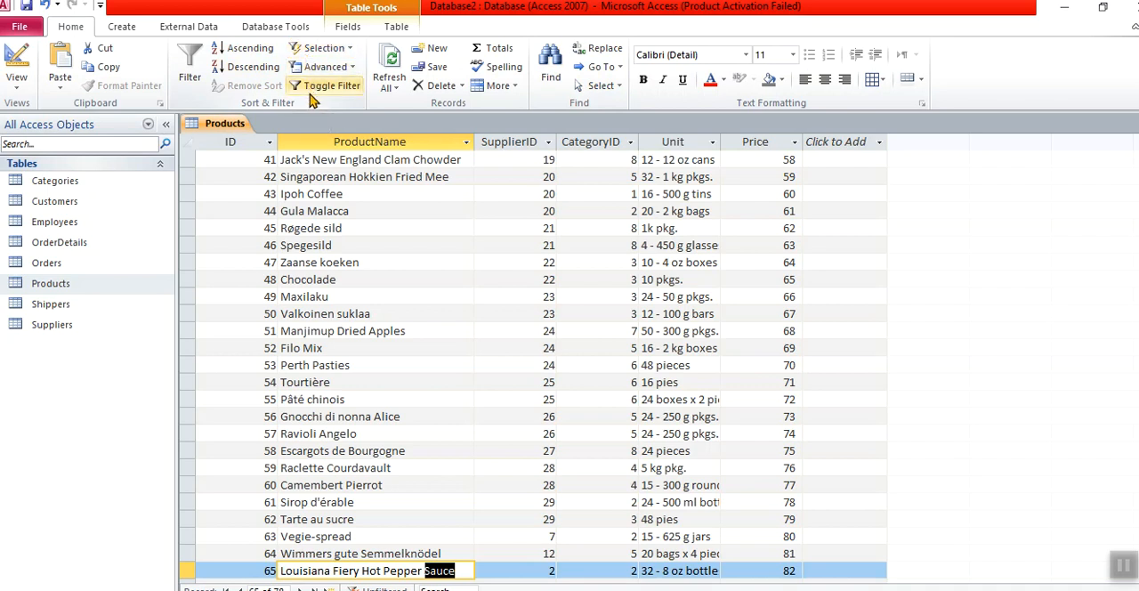
mouse_move(550, 62)
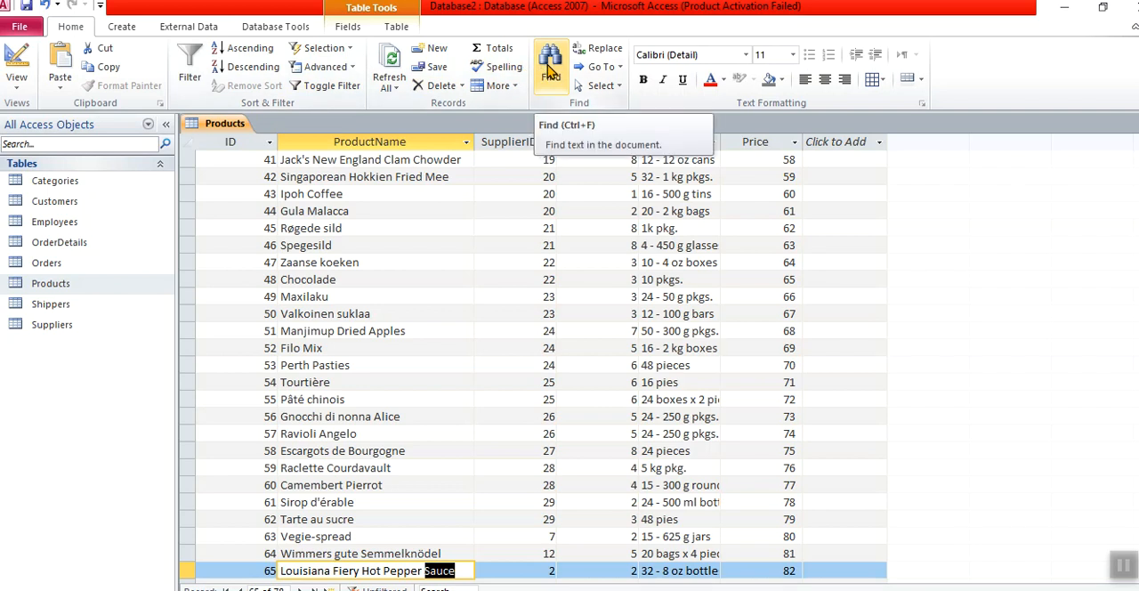
mouse_move(477, 169)
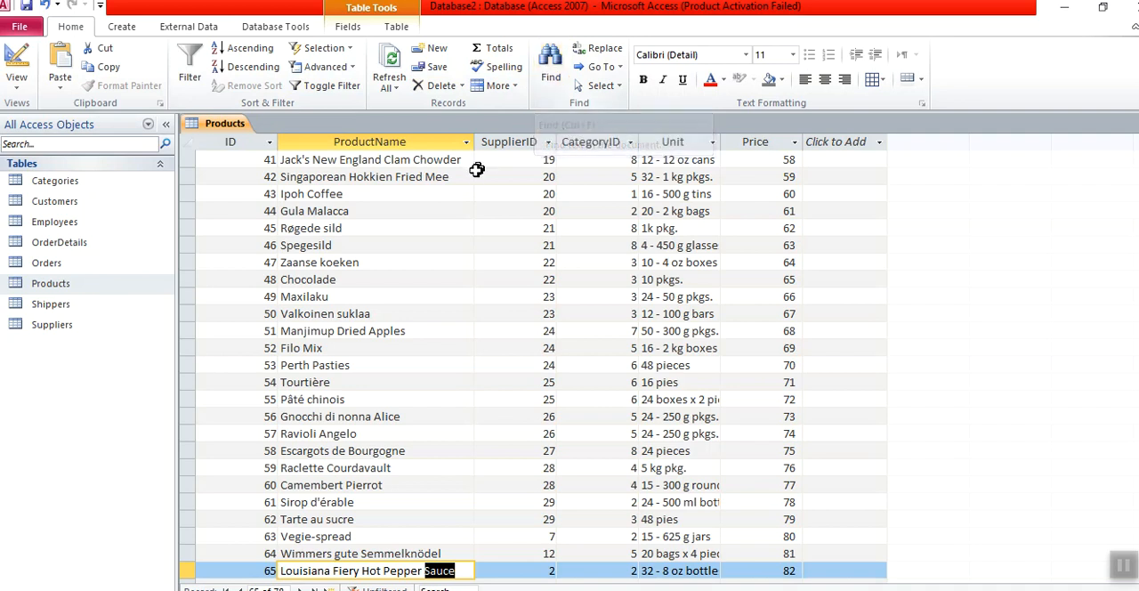